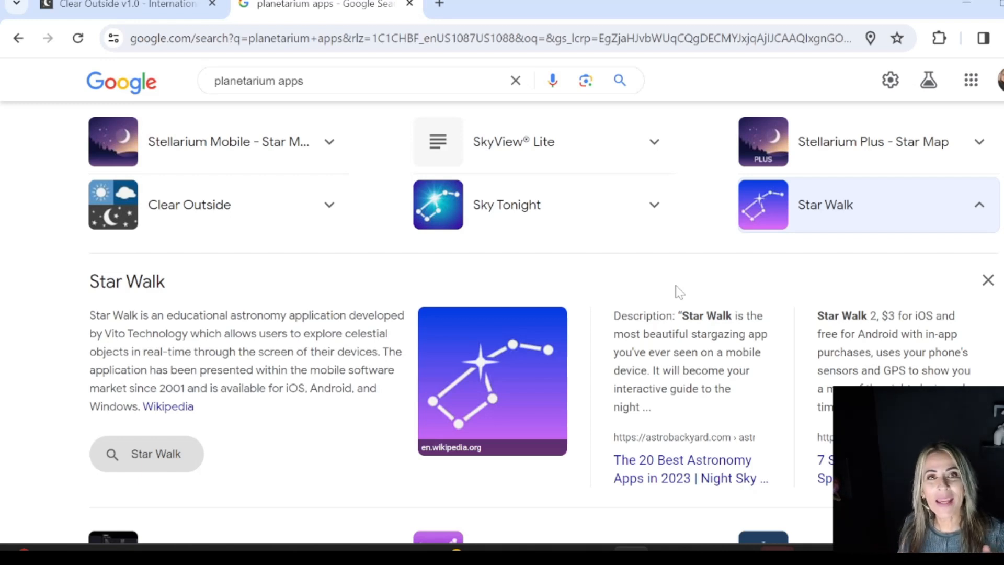
mouse_move(602, 365)
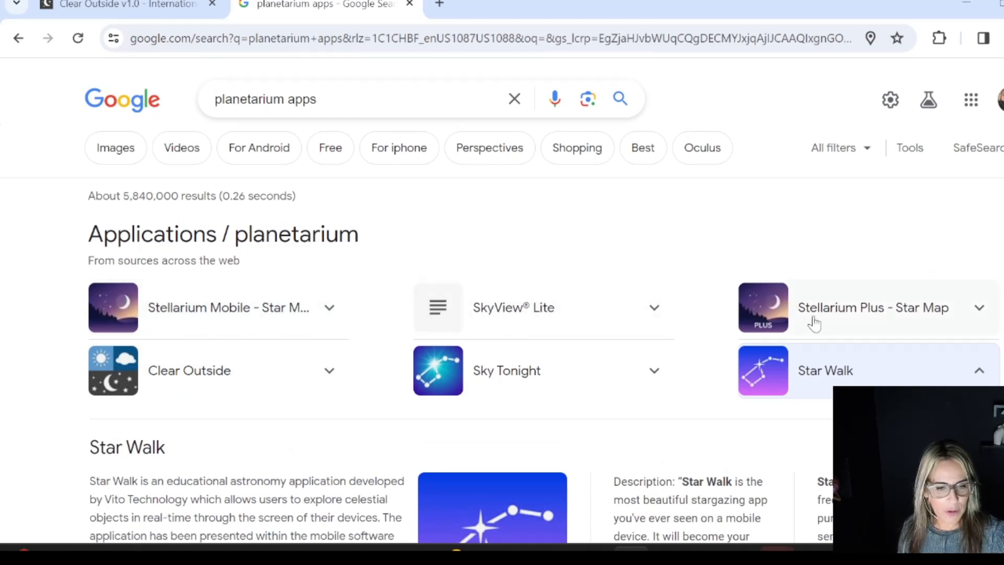
- Expand the Stellarium Plus - Star Map details, then scroll down to the planetarium app grid
left_click(871, 308)
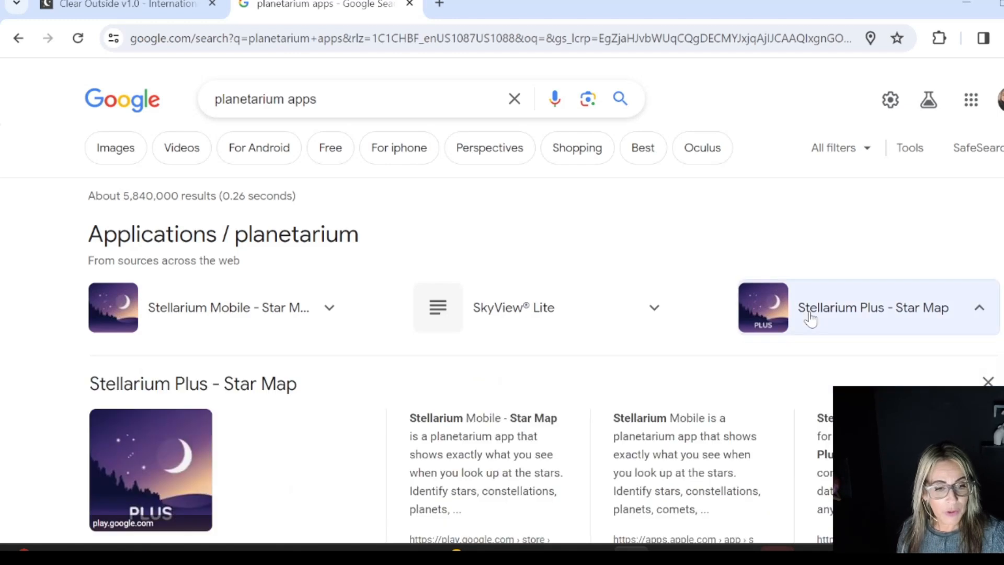
scroll("down", 3)
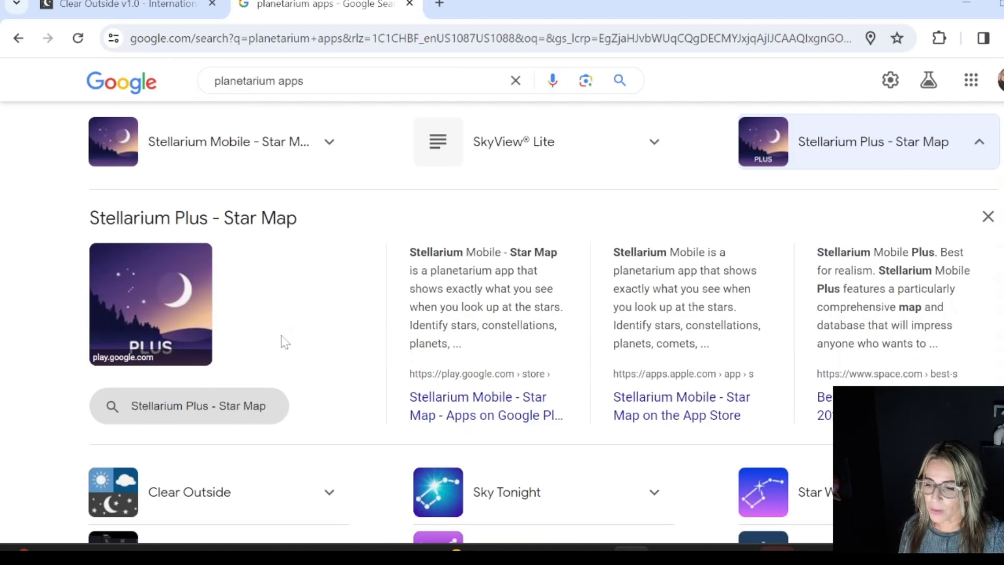
mouse_move(233, 340)
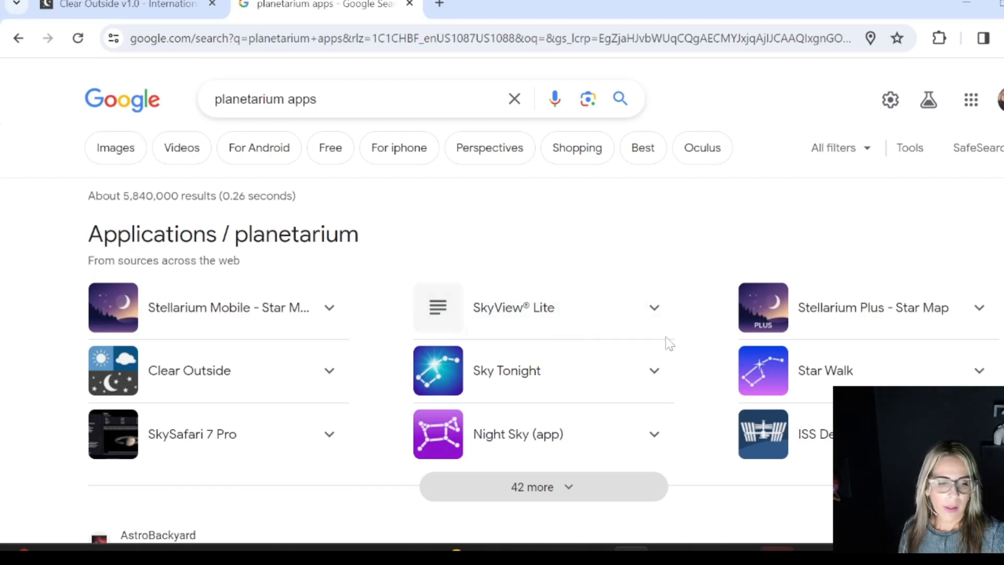
mouse_move(688, 207)
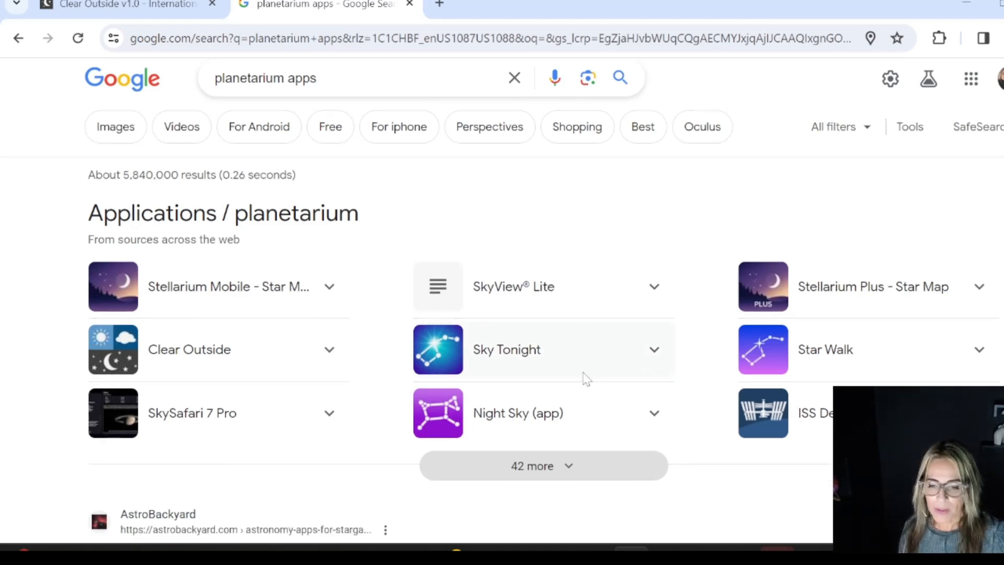
scroll("down", 3)
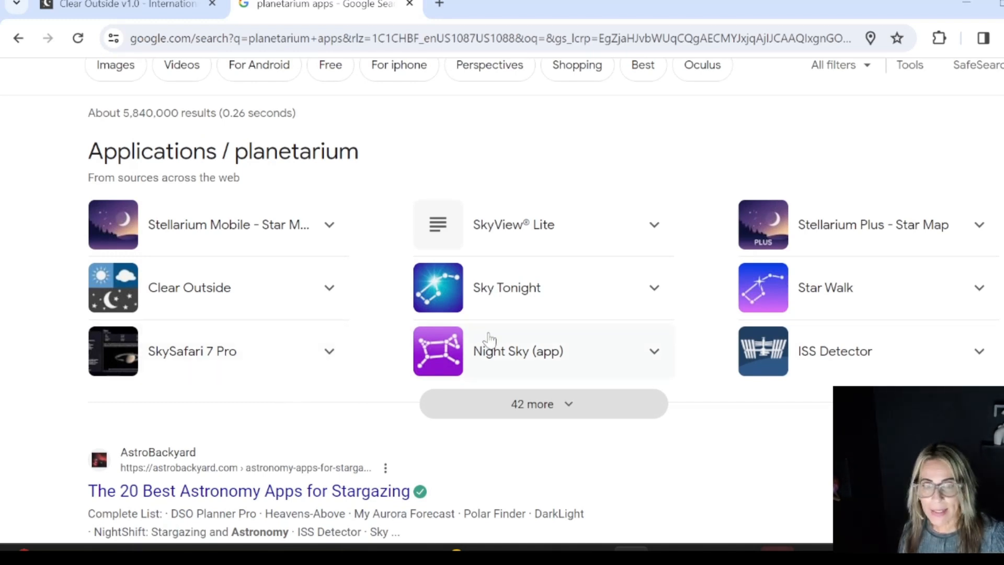
mouse_move(550, 333)
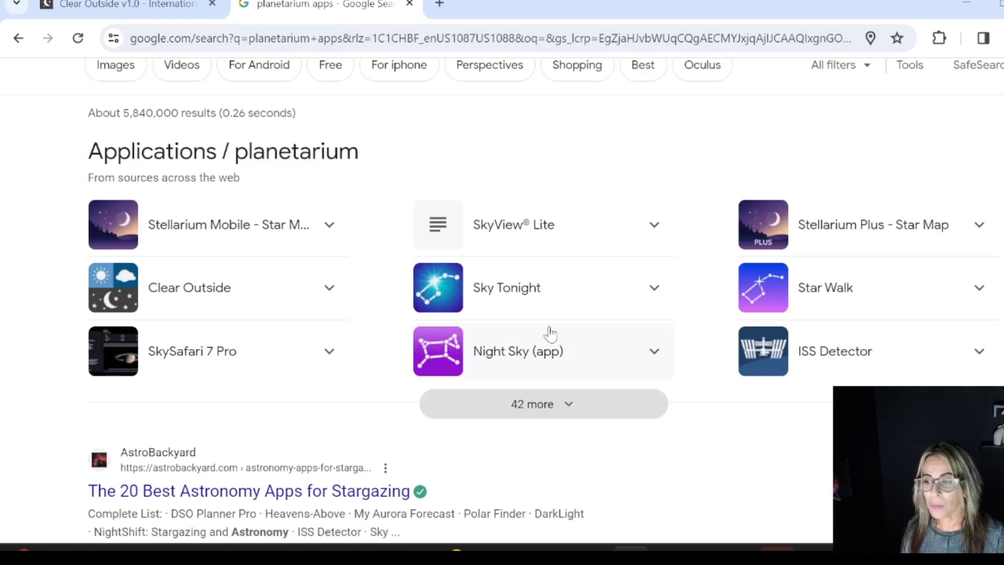
- Expand the SkySafari 7 Pro entry and scroll through its description and source links
left_click(218, 351)
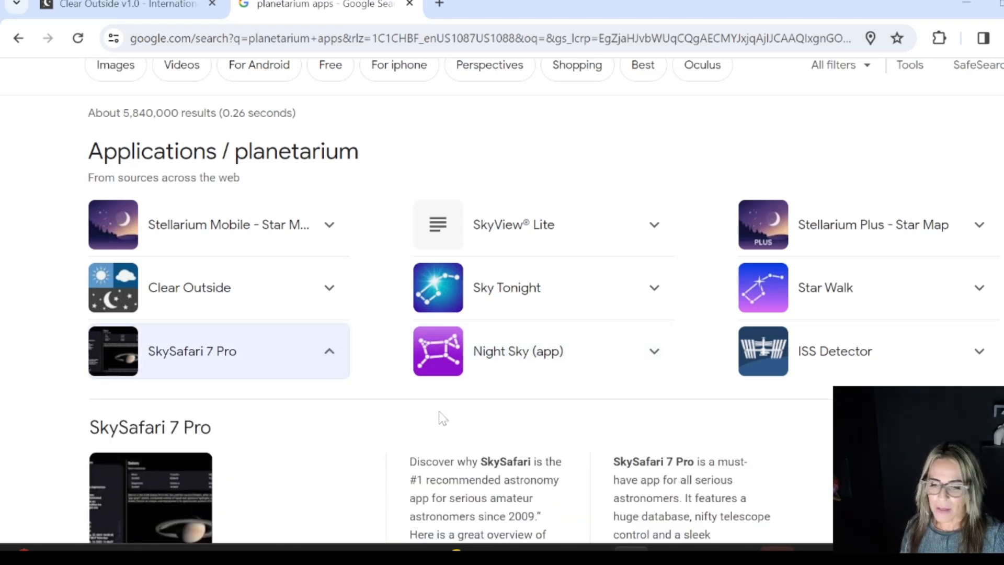
scroll("down", 3)
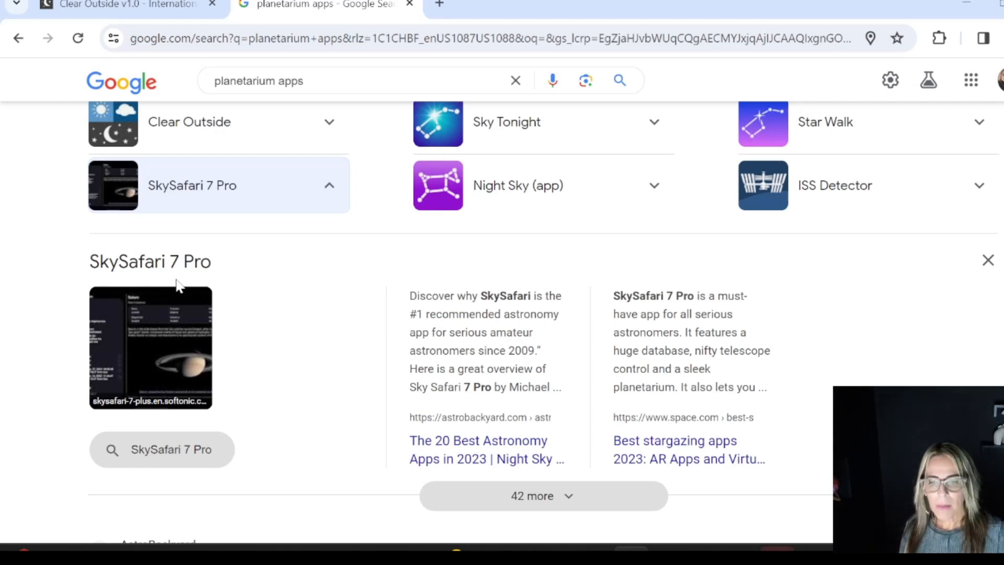
mouse_move(186, 454)
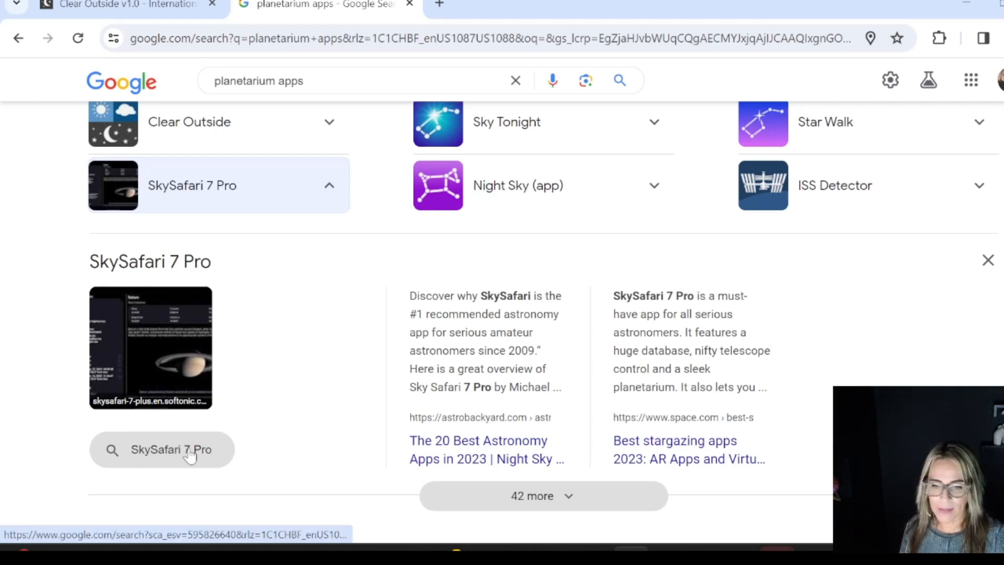
- Open SkySafari 7 Pro's Google Play listing, browse its screenshots and enlarge the wide sky chart
left_click(162, 449)
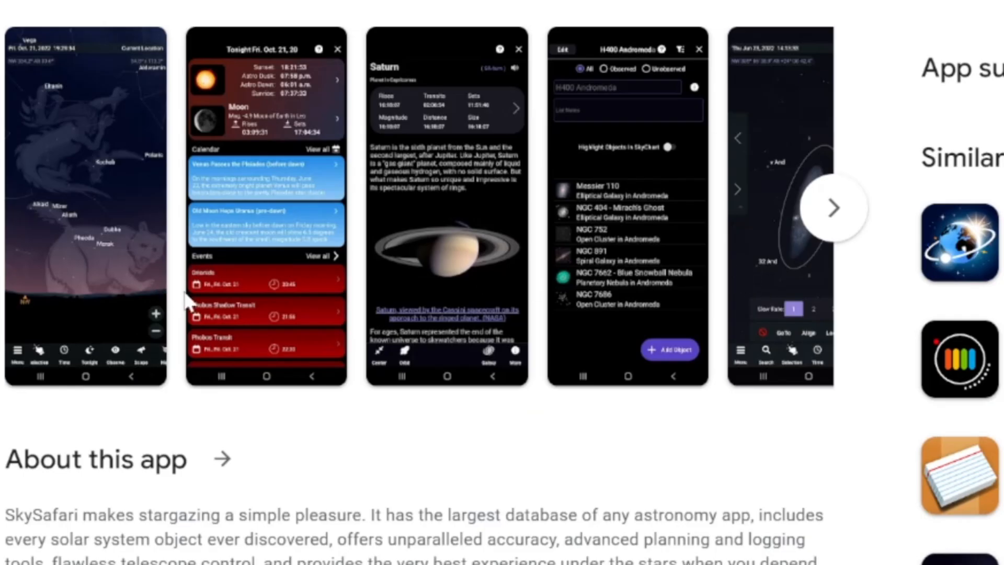
mouse_move(715, 228)
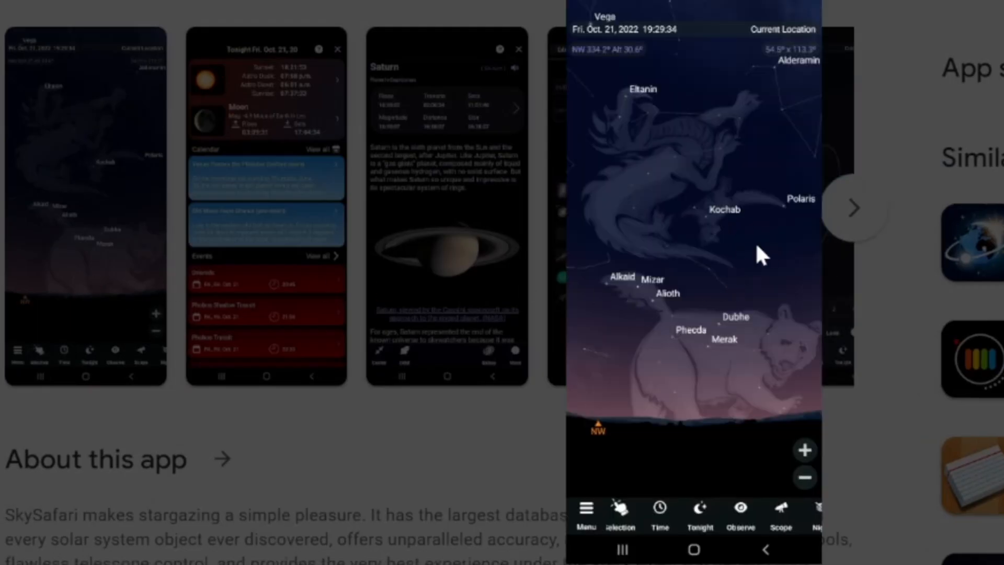
mouse_move(707, 230)
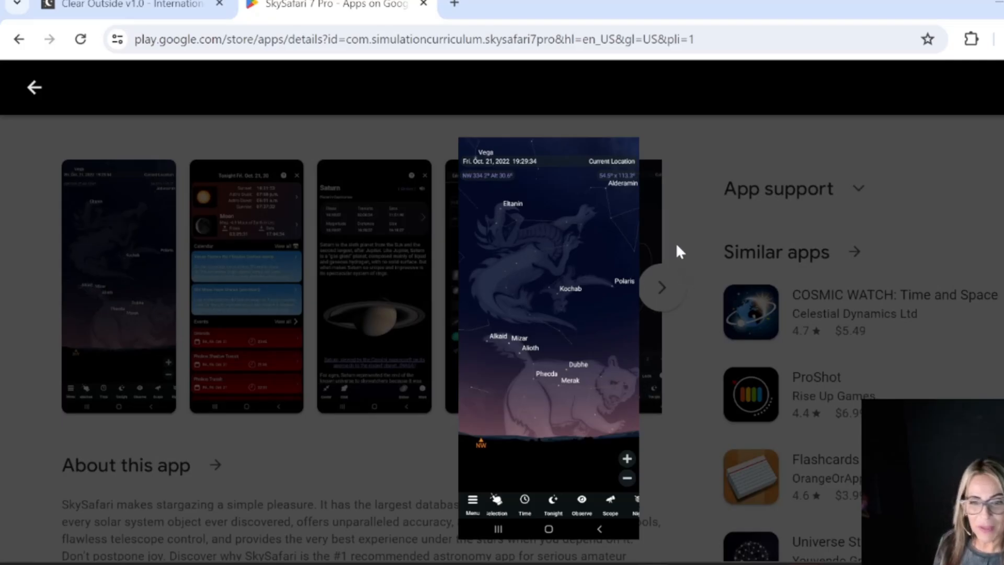
left_click(661, 288)
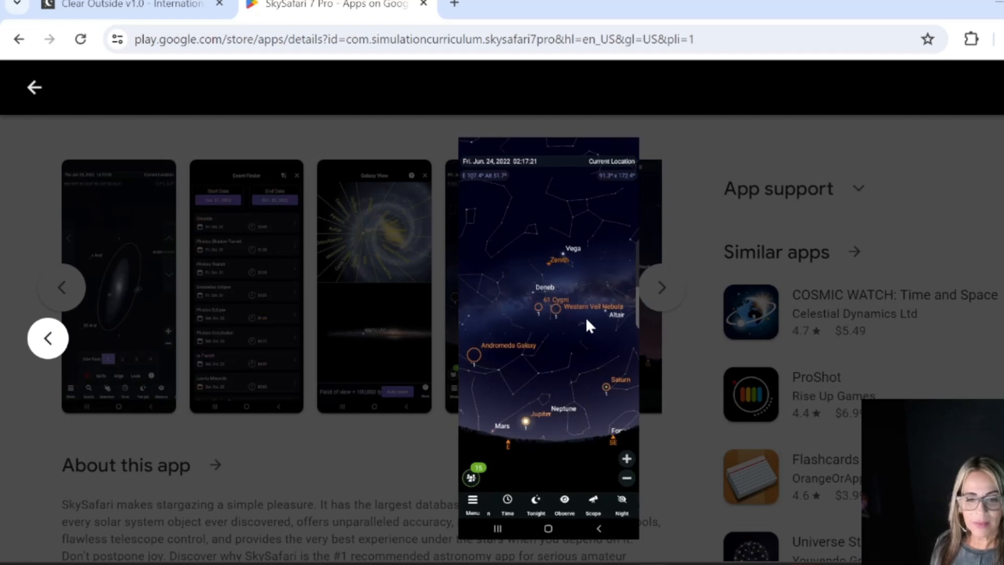
scroll("down", 3)
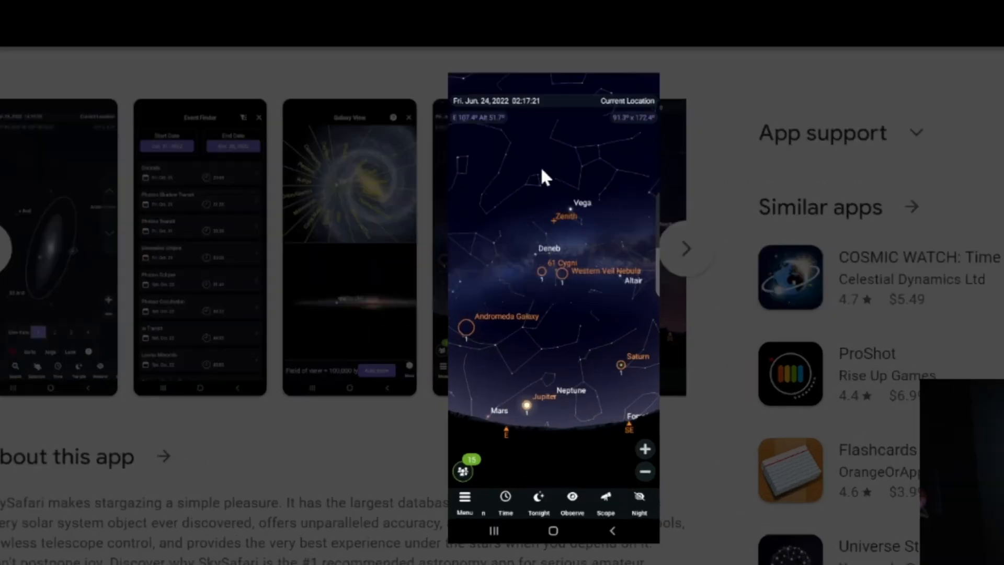
mouse_move(627, 200)
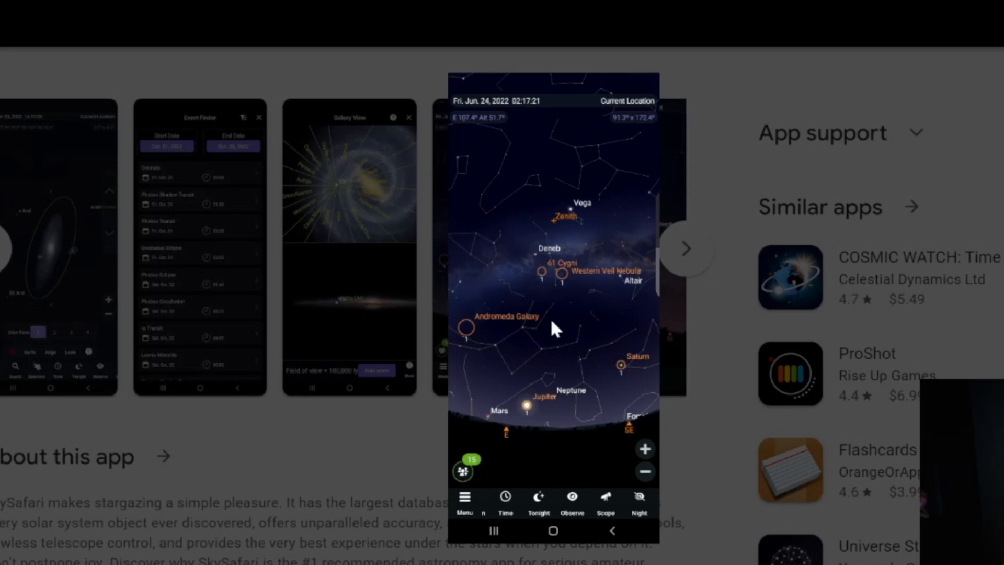
mouse_move(545, 308)
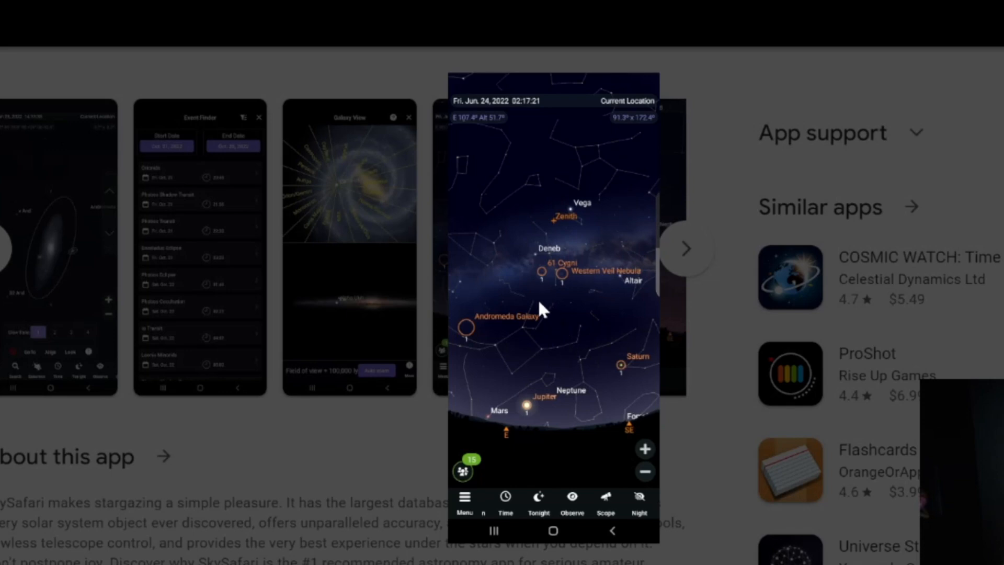
mouse_move(535, 330)
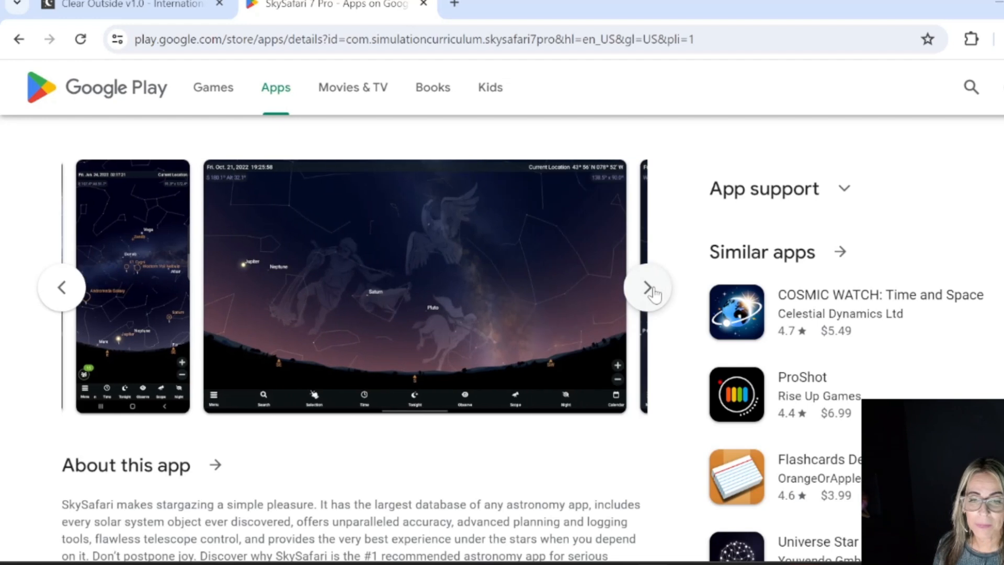
left_click(648, 287)
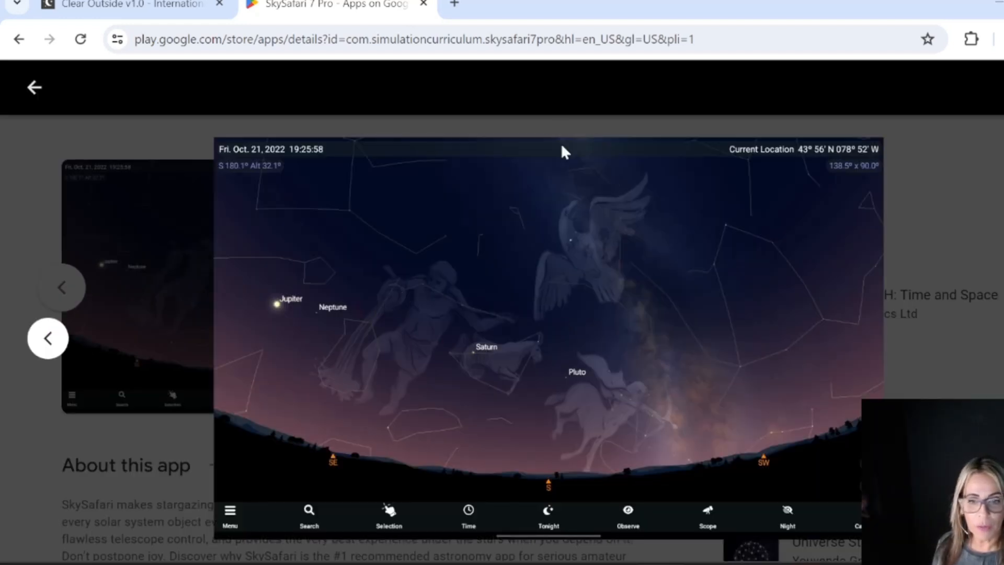
mouse_move(510, 344)
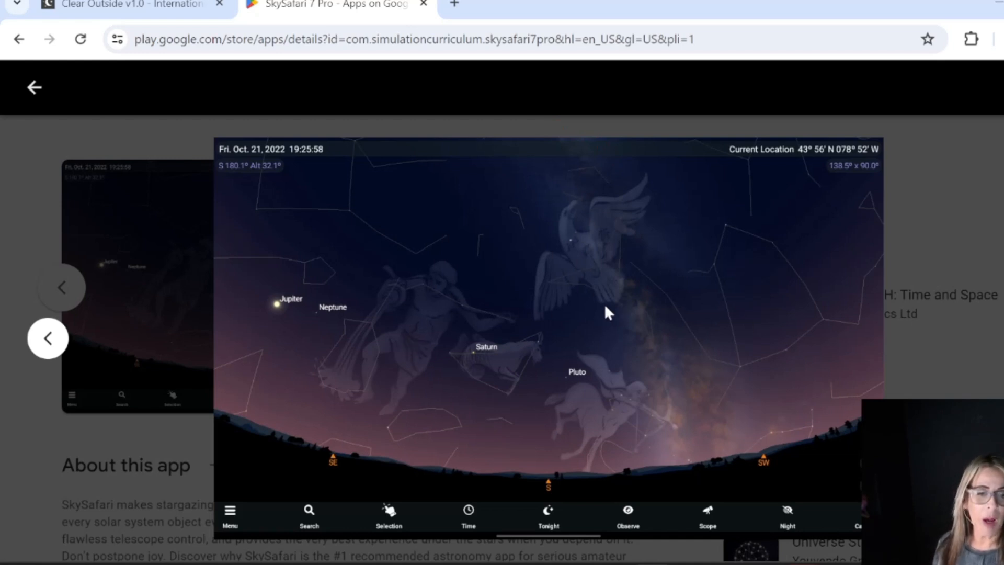
mouse_move(852, 159)
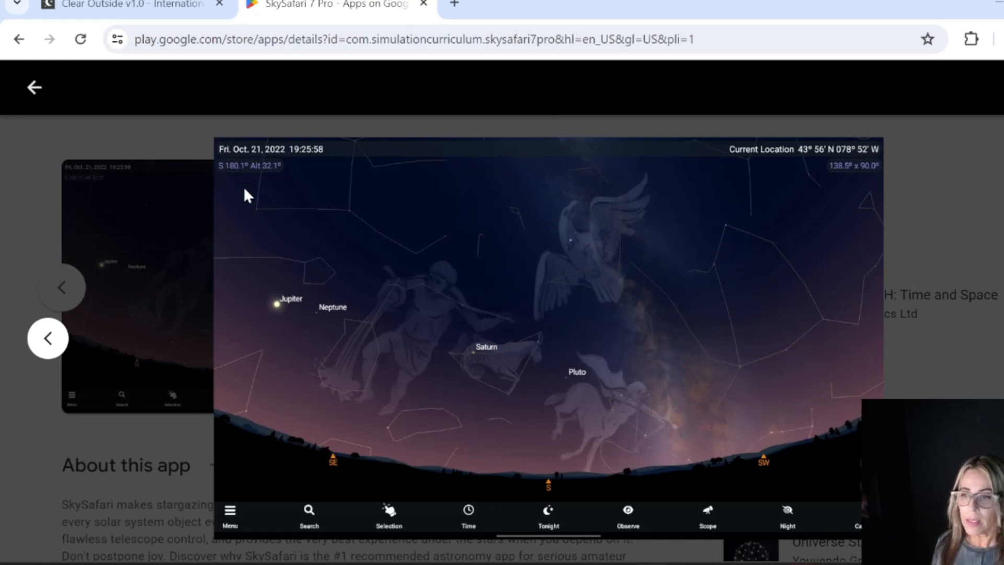
mouse_move(313, 172)
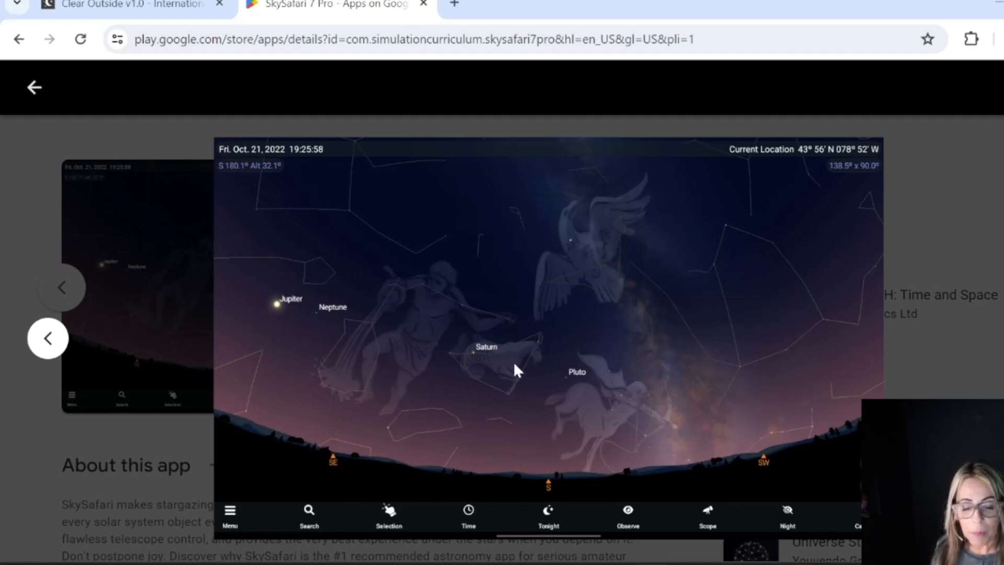
mouse_move(540, 384)
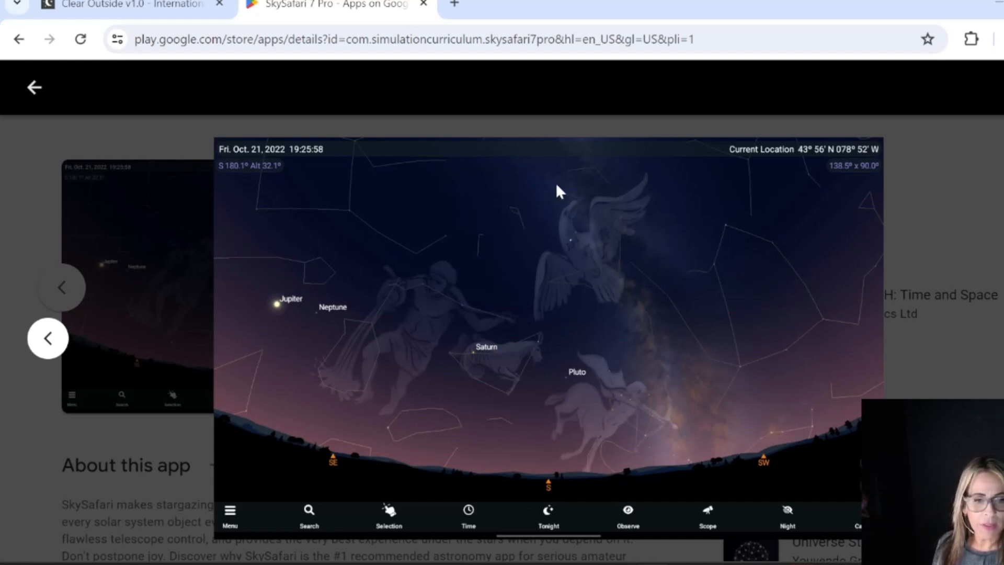
mouse_move(914, 196)
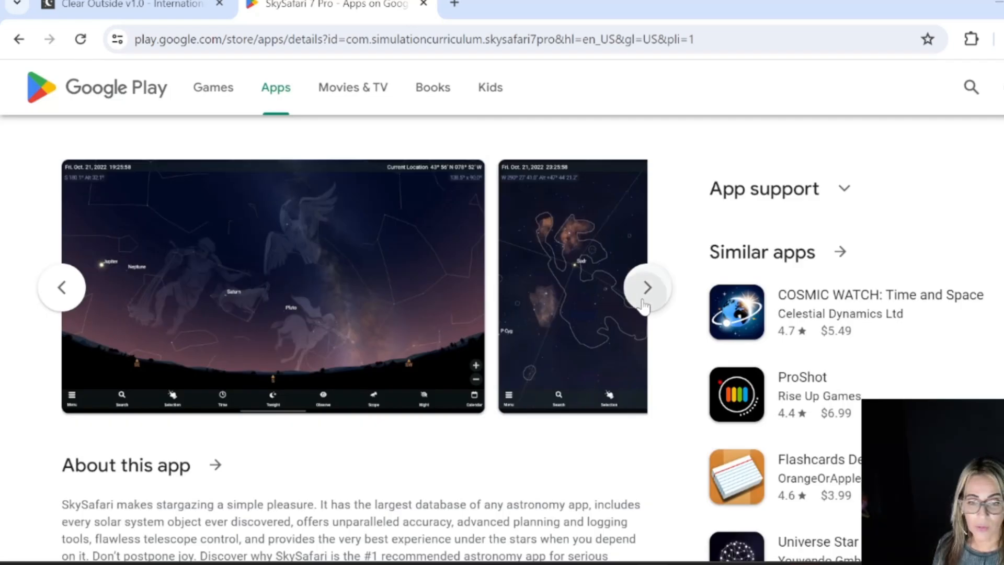
- Move to the enlarged SkySafari 'Tonight' screenshot showing sunset, moon and calendar events
left_click(646, 287)
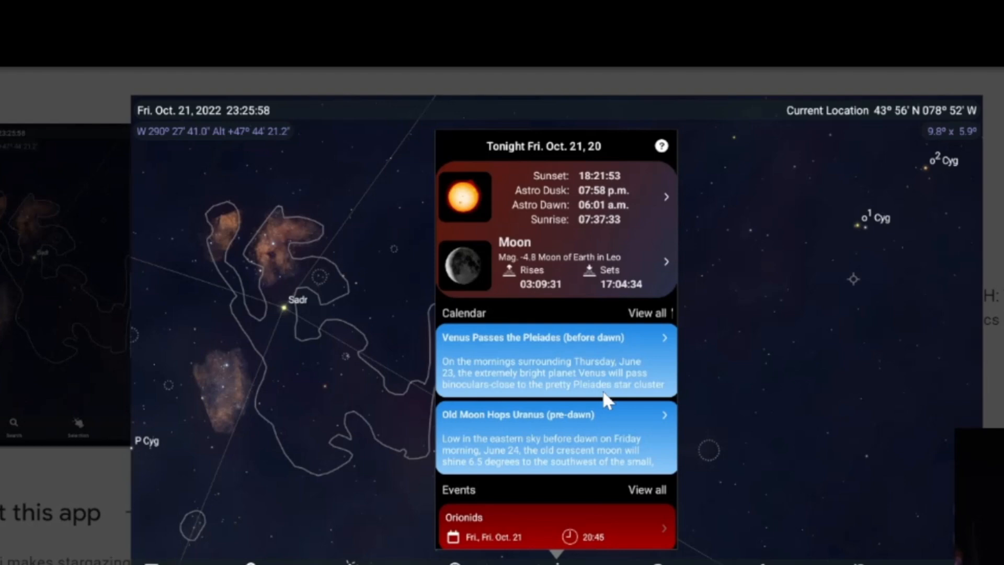
mouse_move(491, 379)
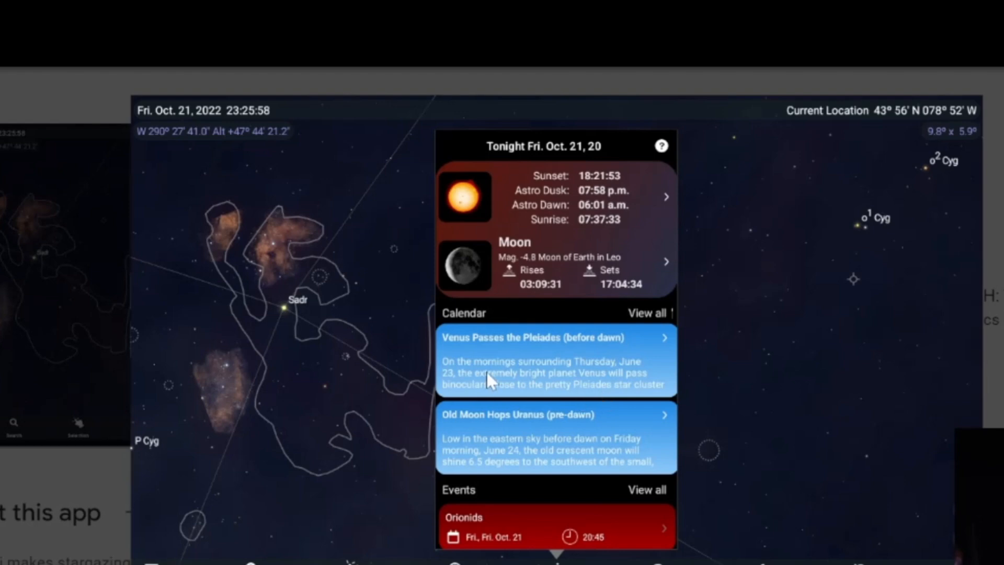
mouse_move(562, 376)
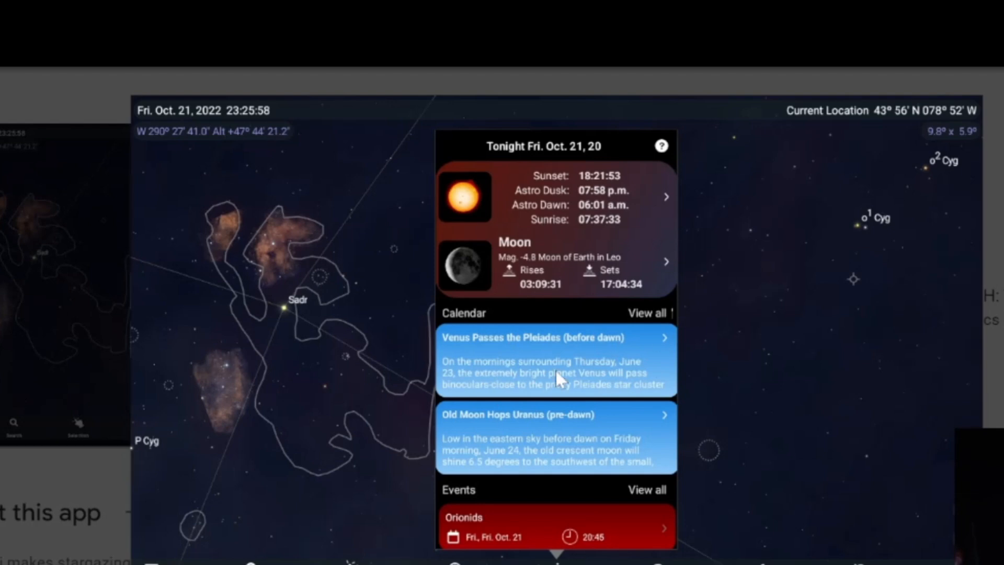
mouse_move(340, 368)
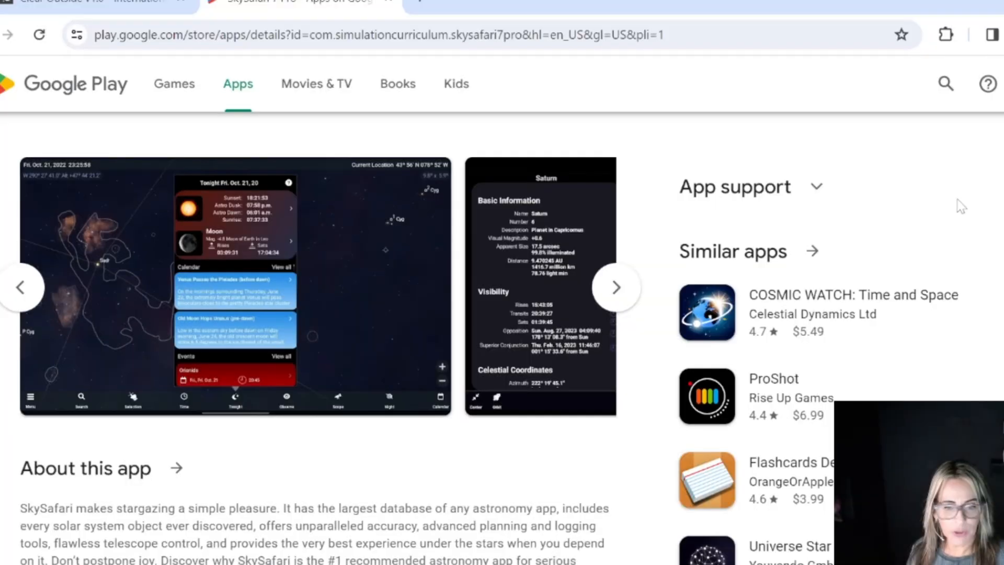
mouse_move(361, 368)
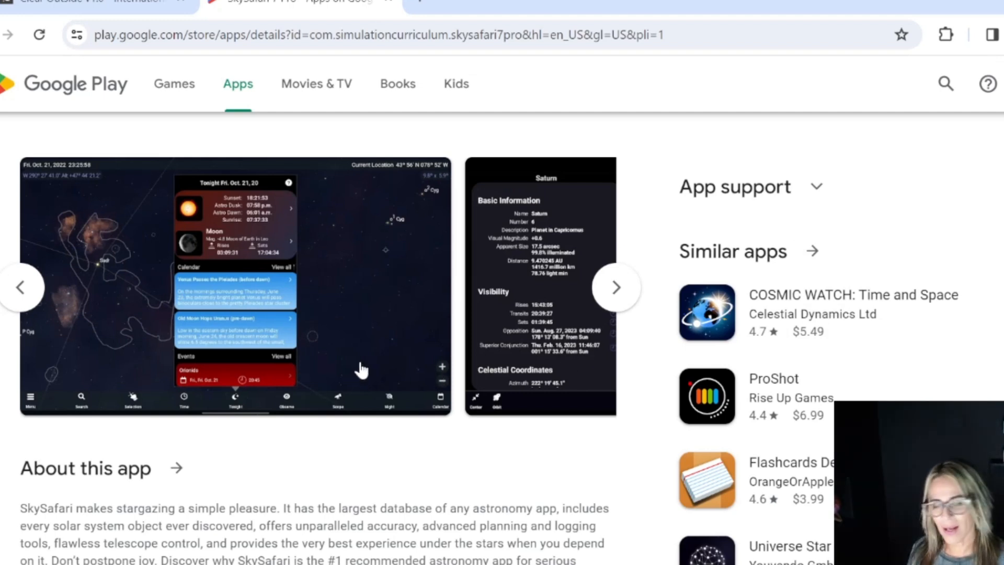
mouse_move(345, 373)
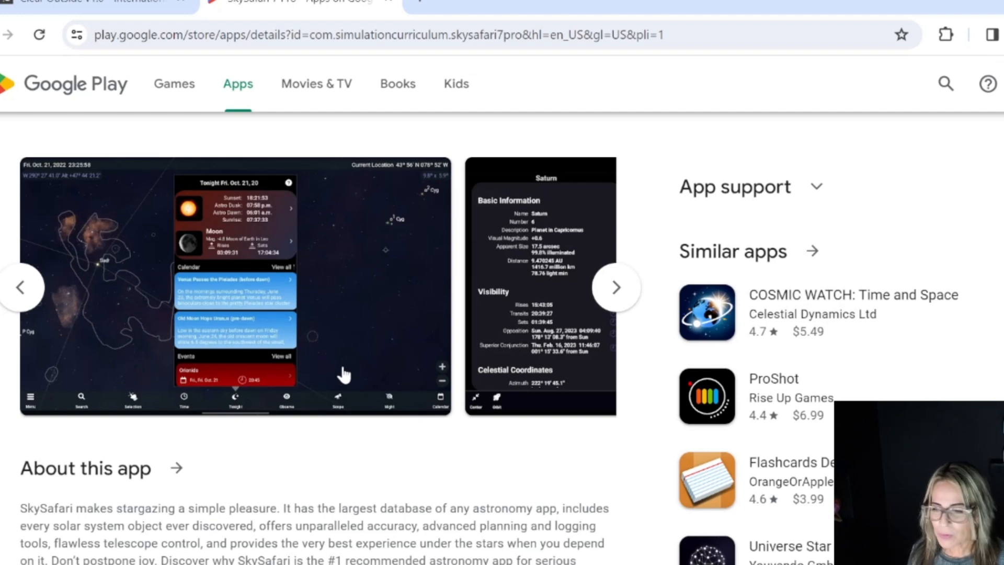
- Enlarge SkySafari's Saturn screenshot, then close the full-size viewer
left_click(539, 287)
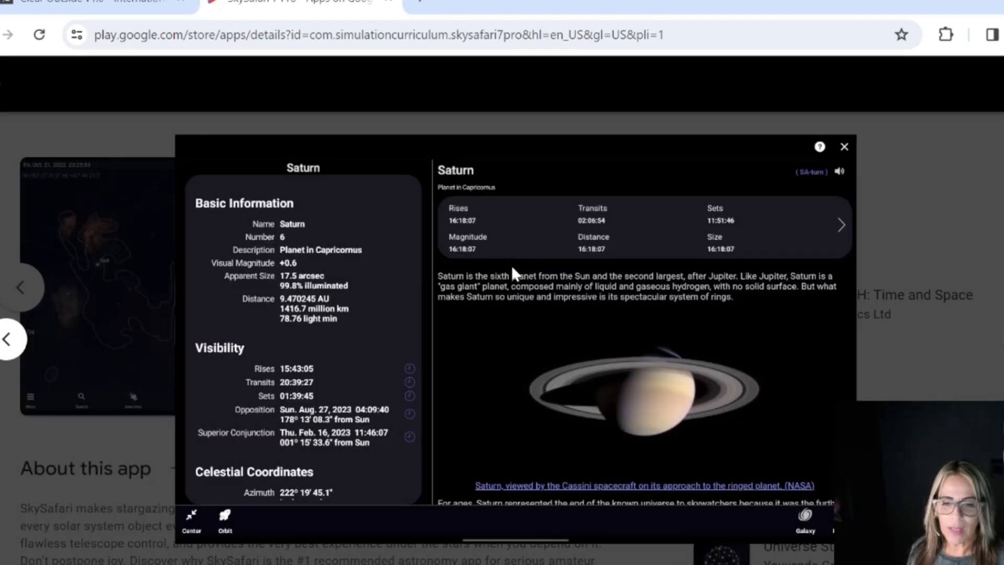
mouse_move(482, 323)
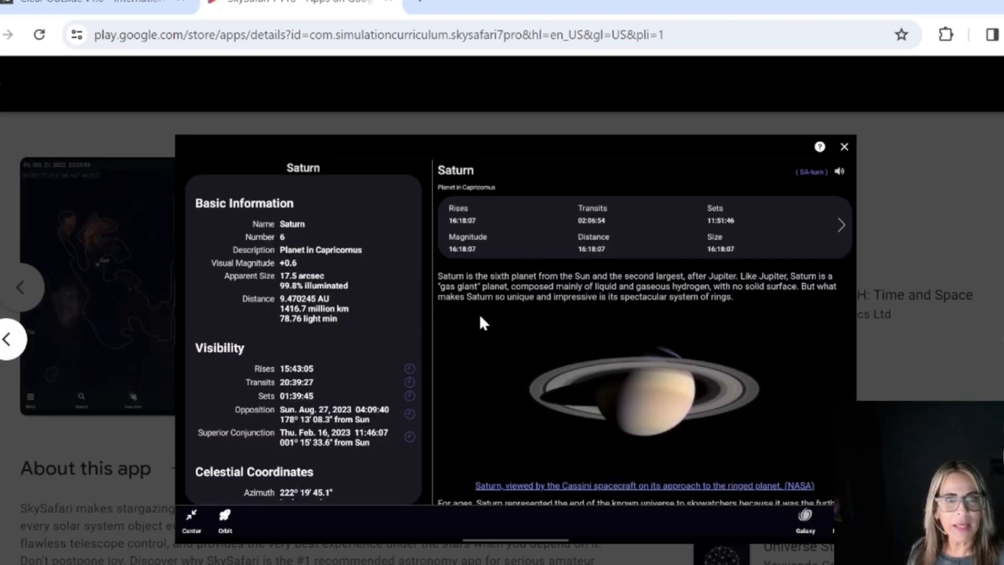
mouse_move(428, 400)
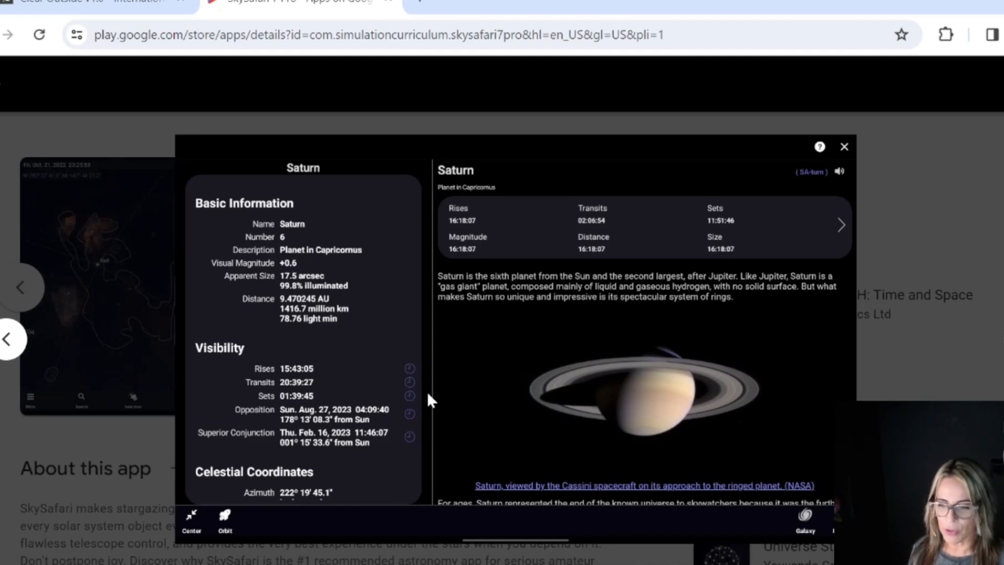
mouse_move(294, 336)
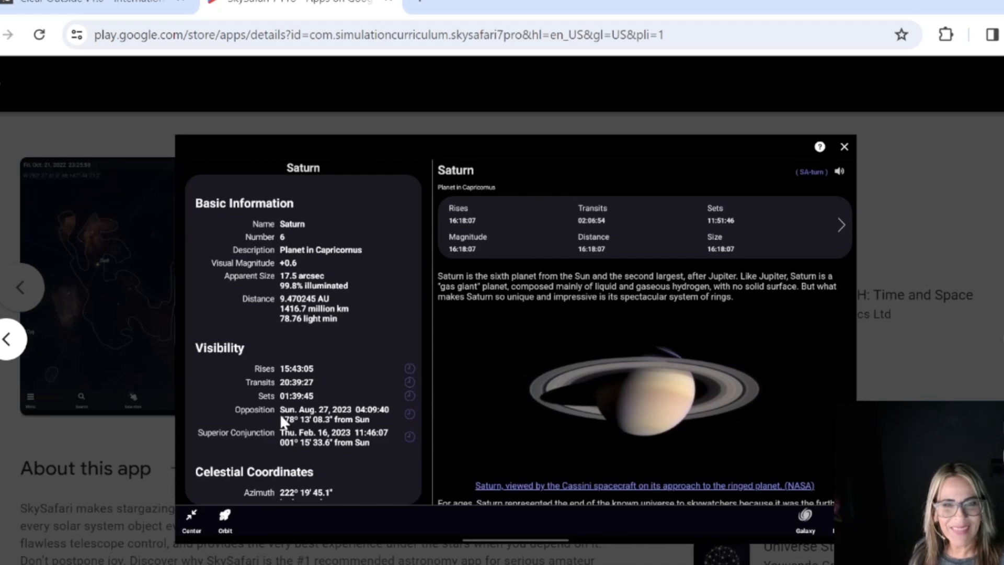
mouse_move(498, 391)
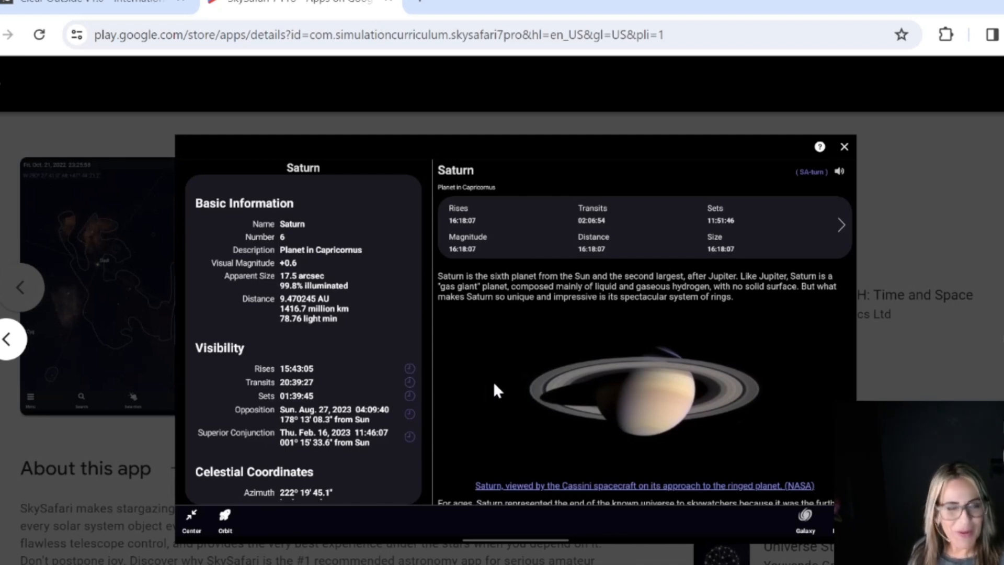
mouse_move(610, 306)
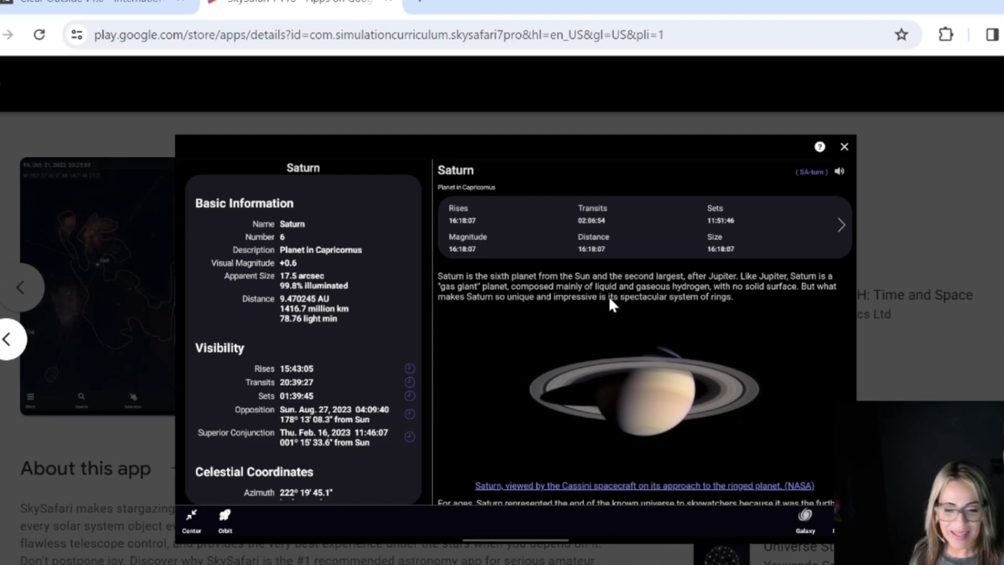
mouse_move(804, 519)
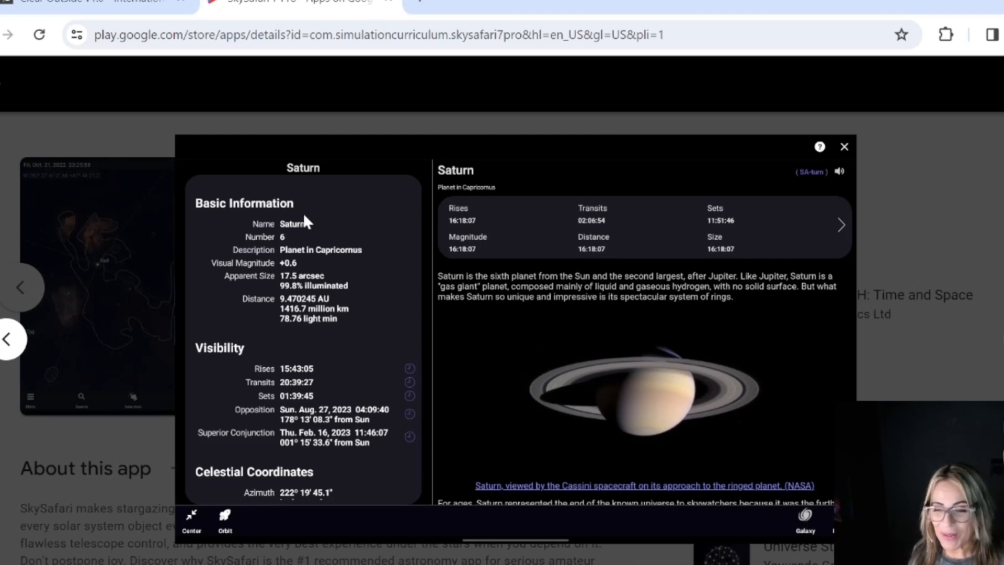
mouse_move(733, 454)
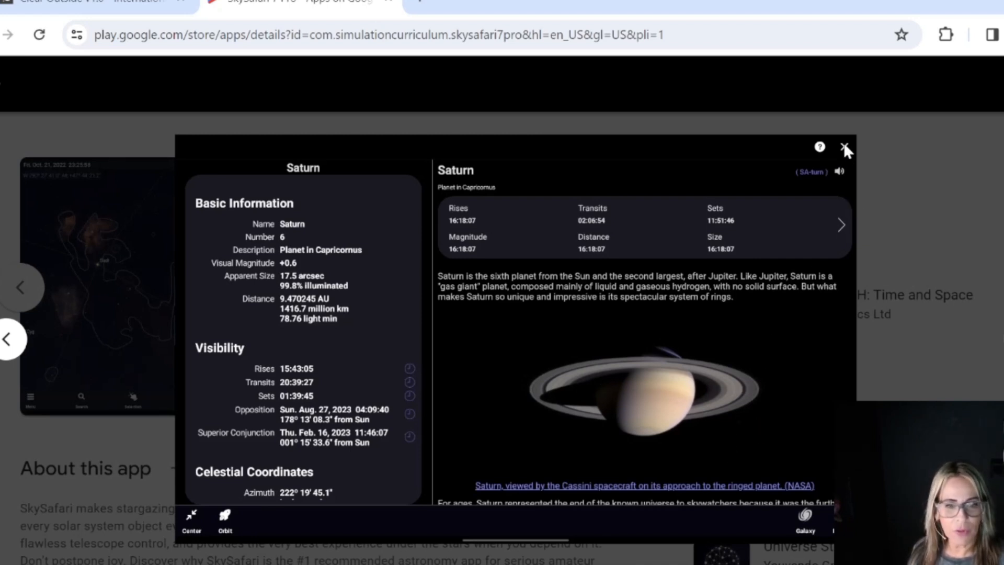
left_click(844, 147)
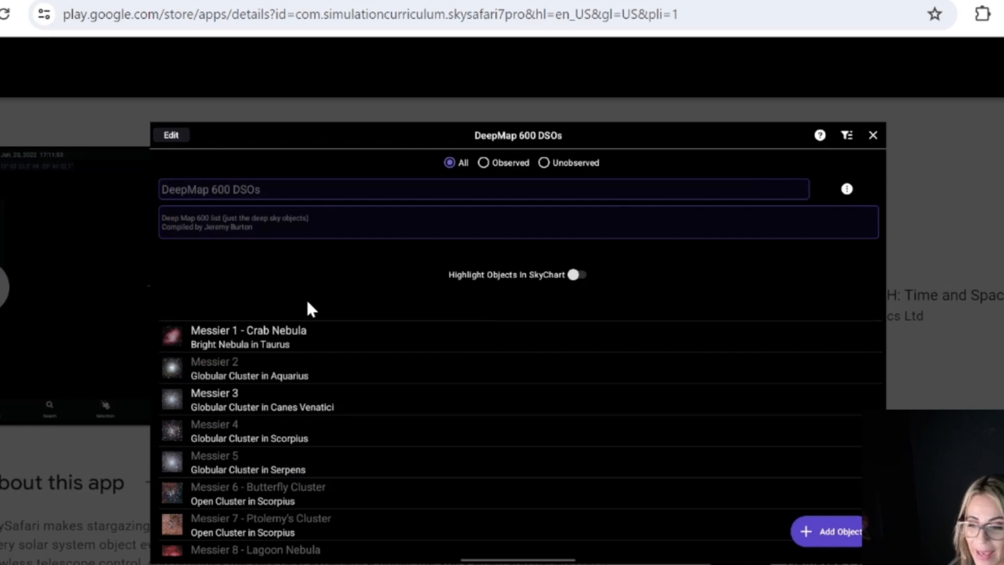
mouse_move(313, 499)
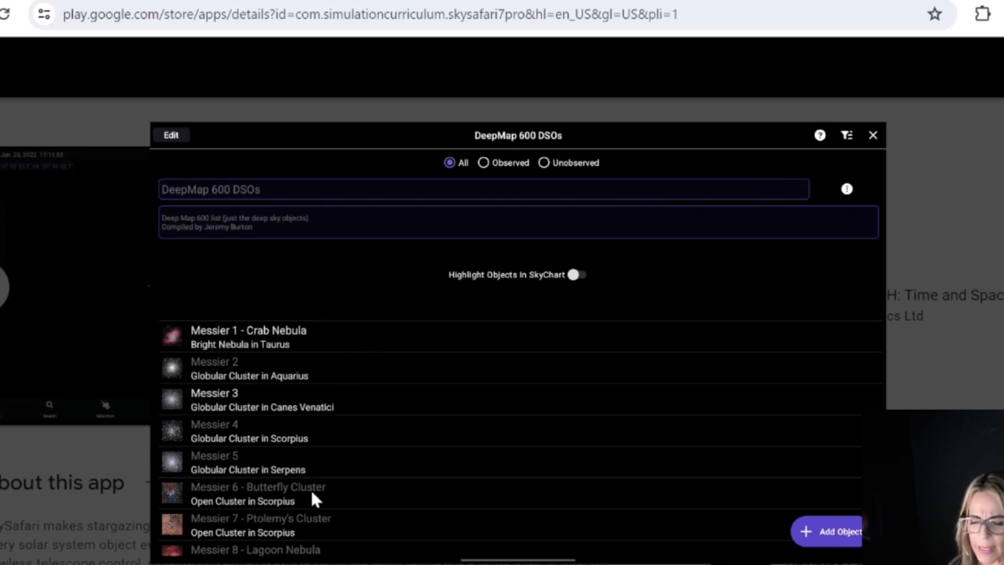
mouse_move(242, 471)
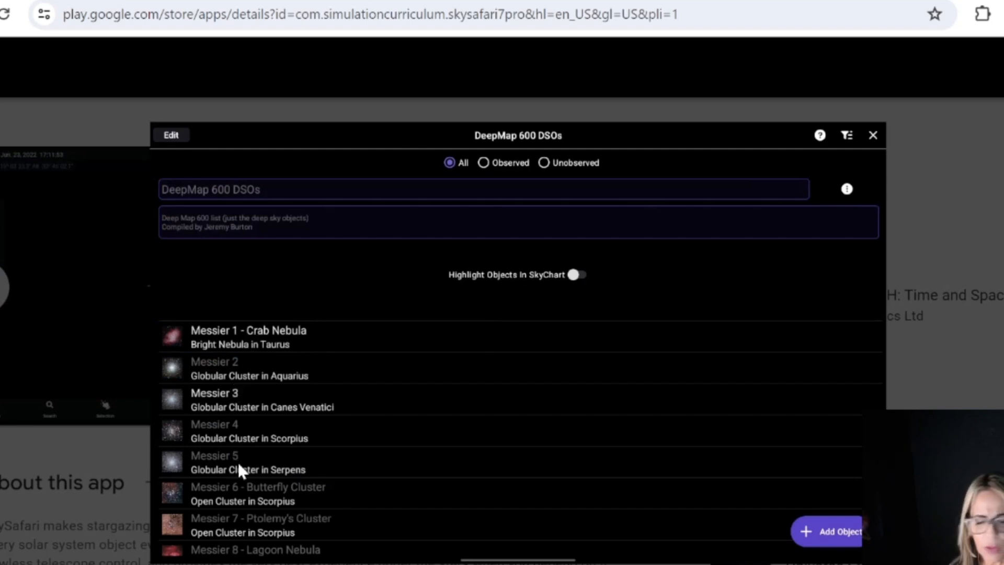
mouse_move(266, 413)
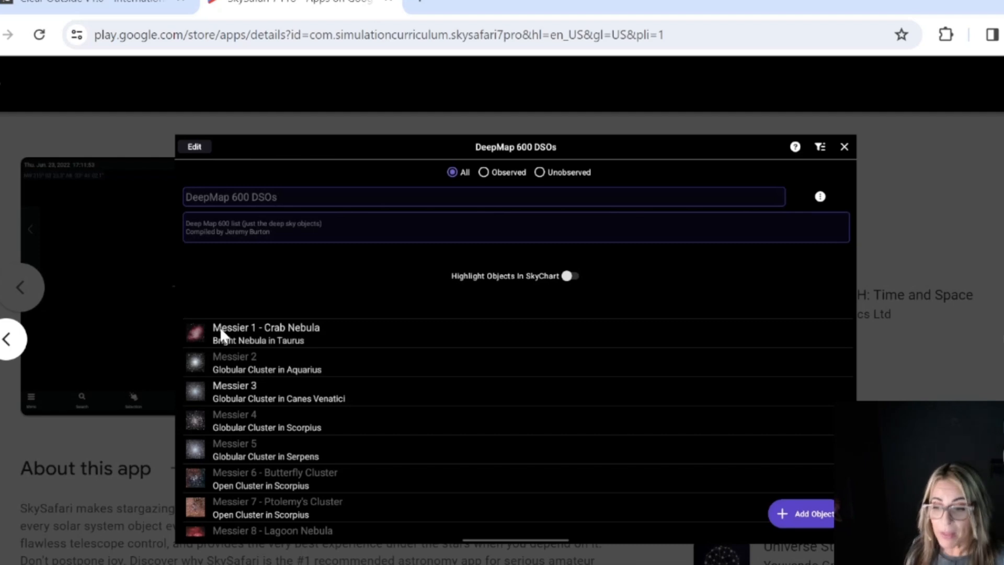
mouse_move(255, 405)
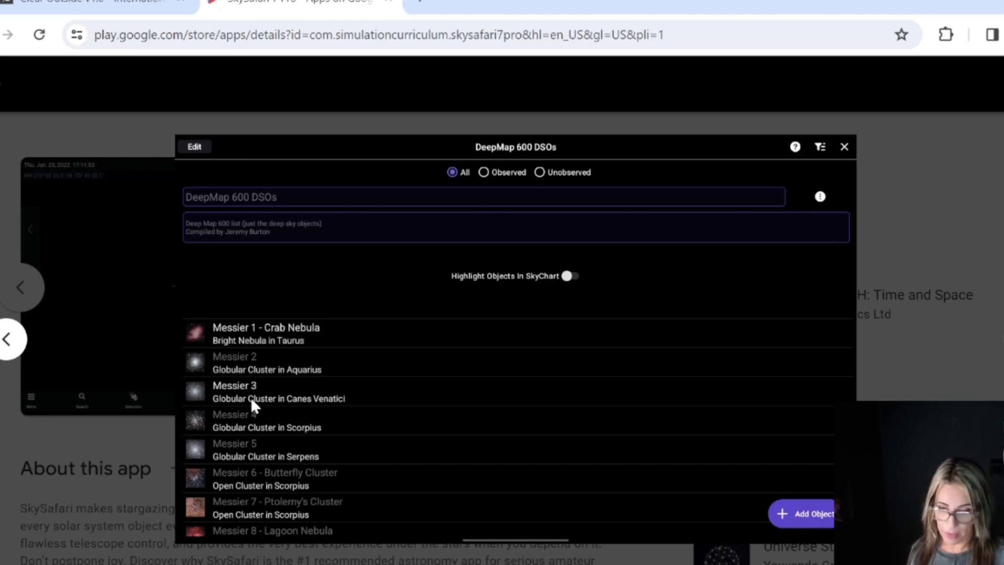
mouse_move(279, 392)
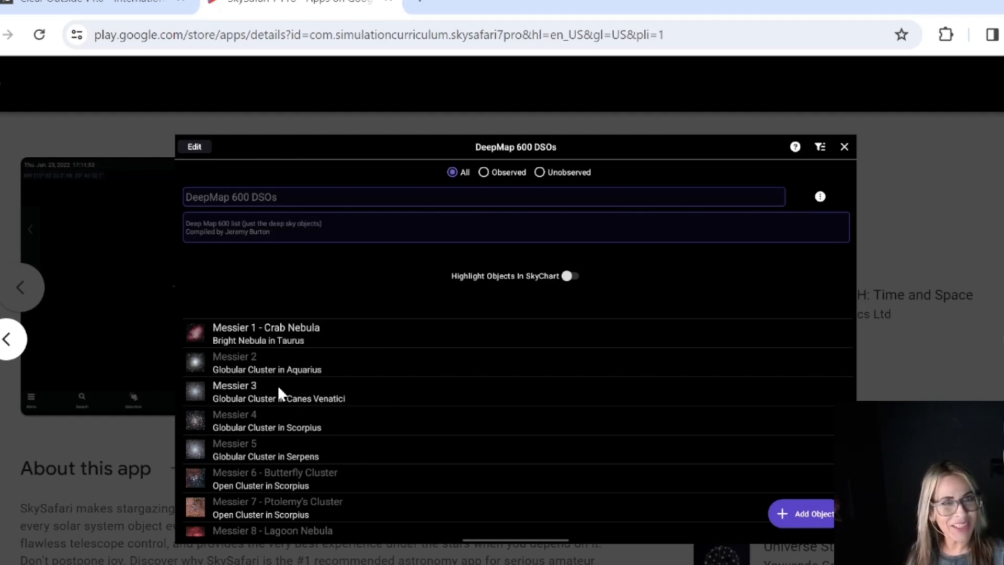
mouse_move(245, 394)
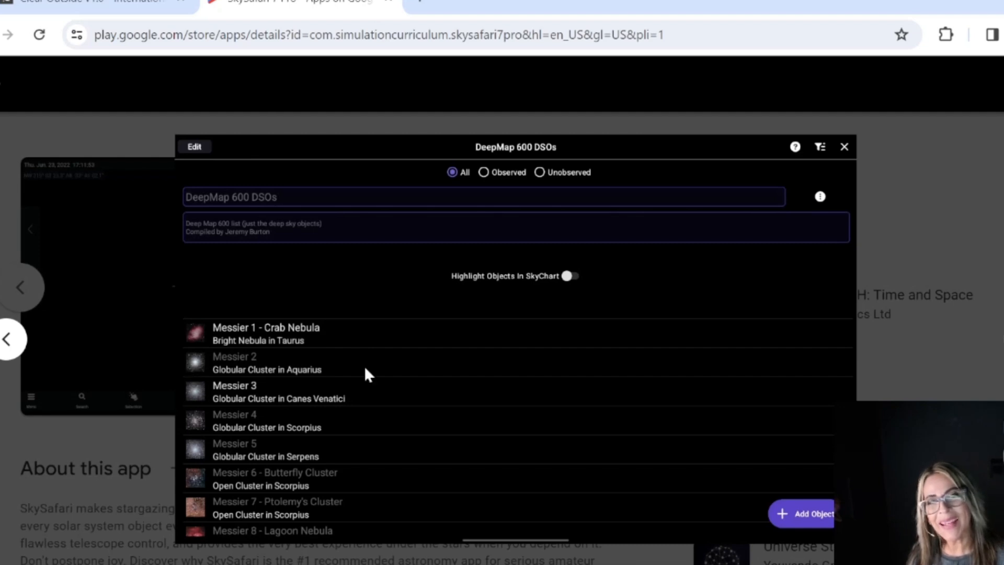
mouse_move(158, 349)
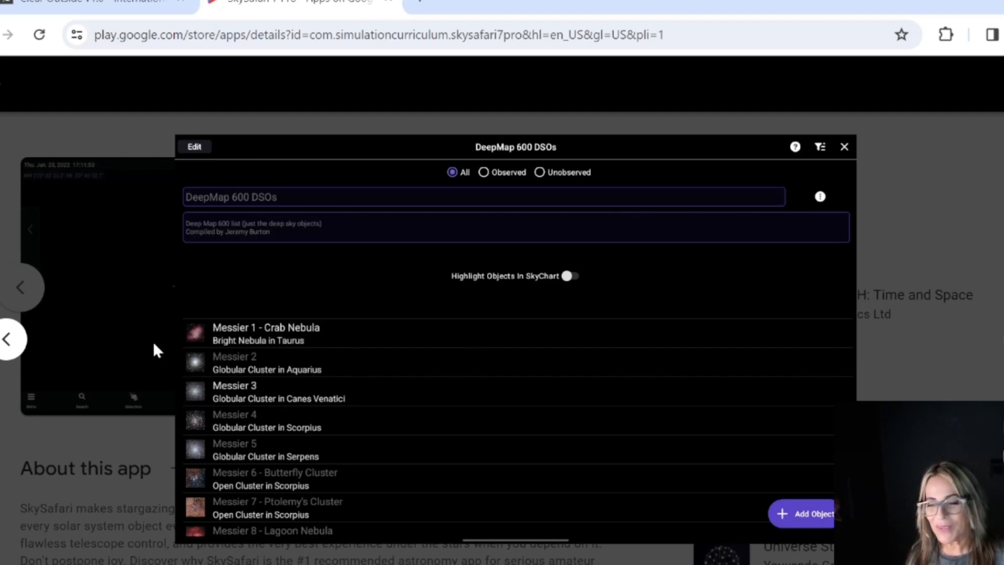
mouse_move(458, 442)
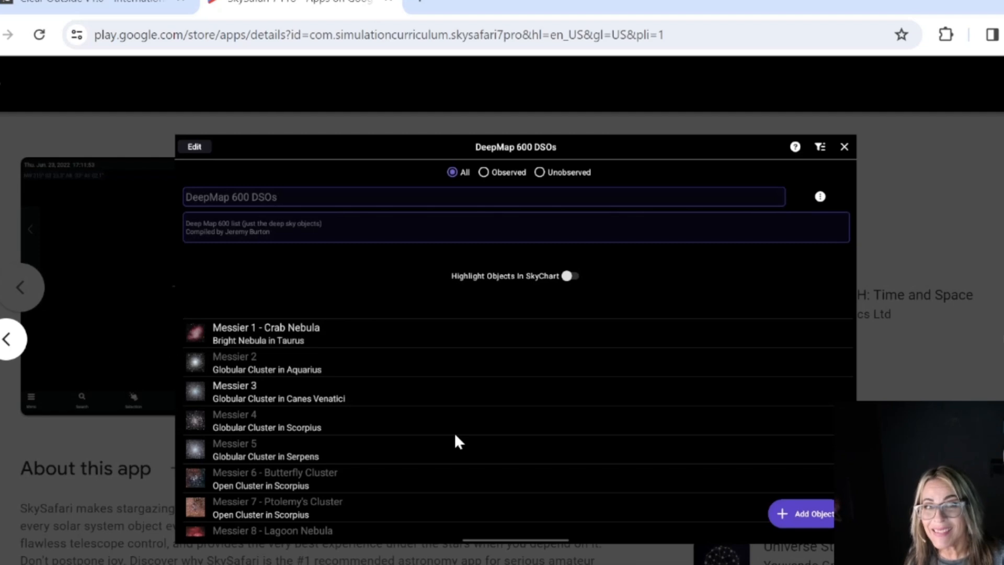
mouse_move(394, 236)
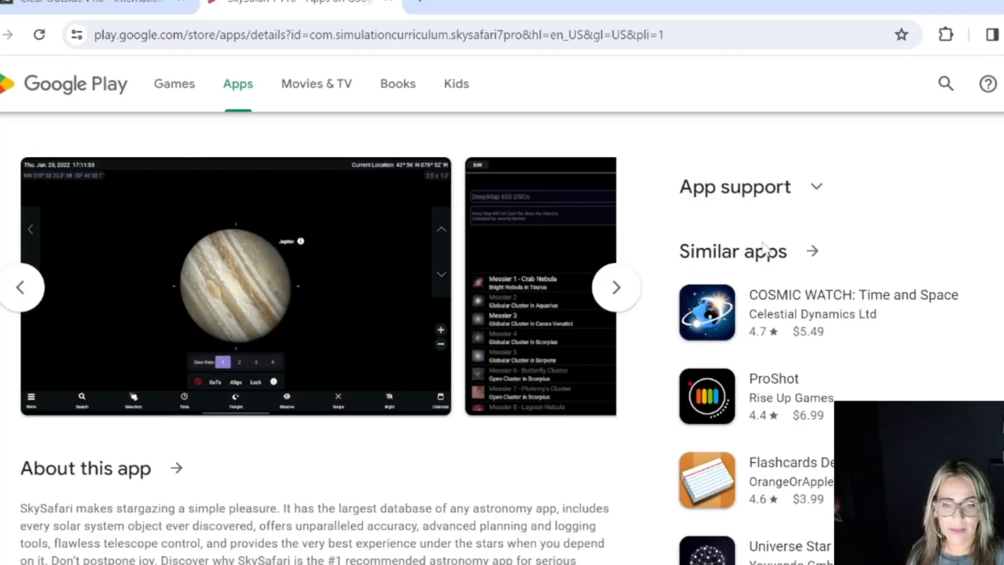
- Advance the SkySafari screenshot carousel past the DeepMap 600 DSOs list
left_click(616, 287)
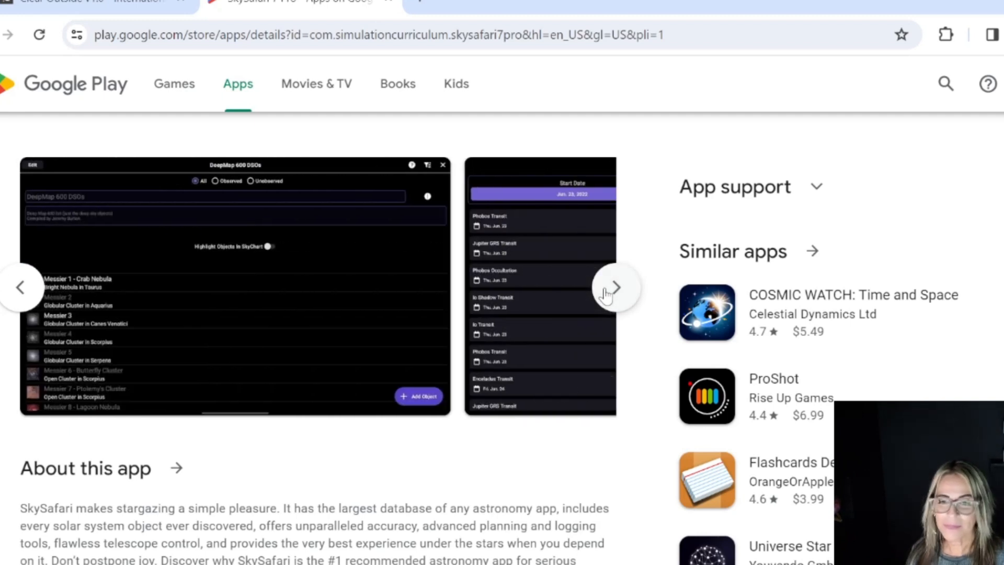
mouse_move(557, 294)
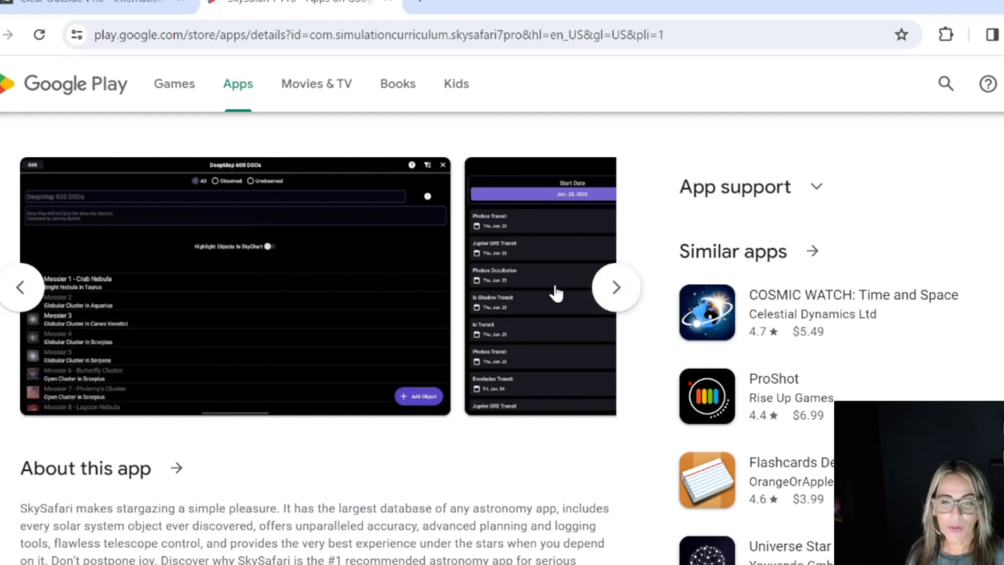
- Enlarge the Event Finder screenshot, then the Galaxy View screenshot
left_click(539, 287)
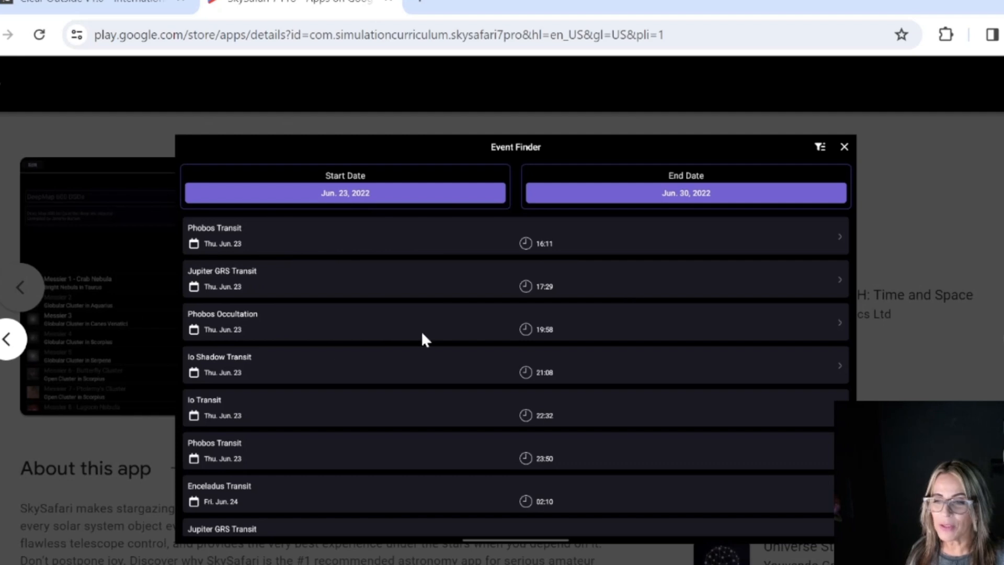
mouse_move(570, 374)
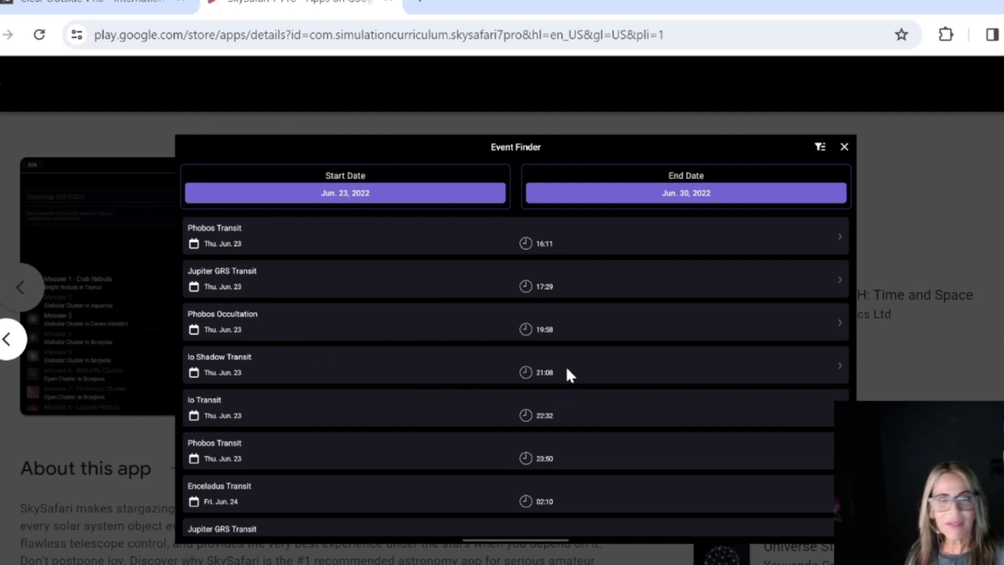
mouse_move(695, 208)
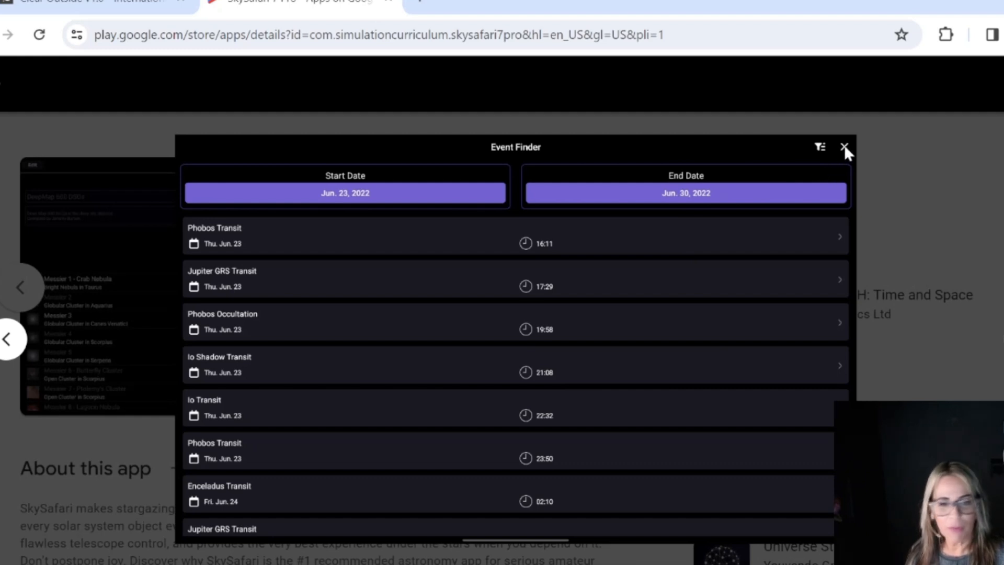
mouse_move(887, 162)
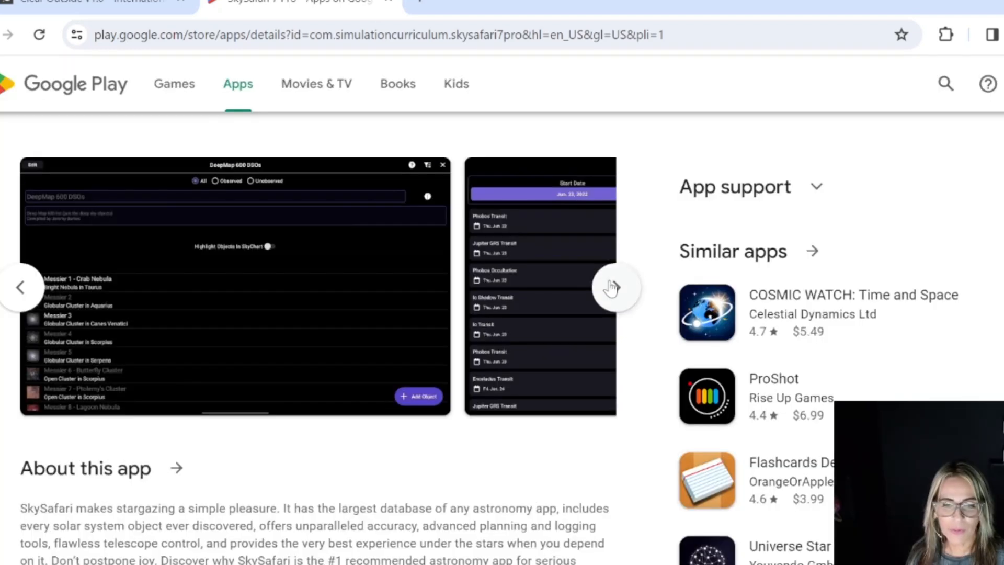
left_click(616, 287)
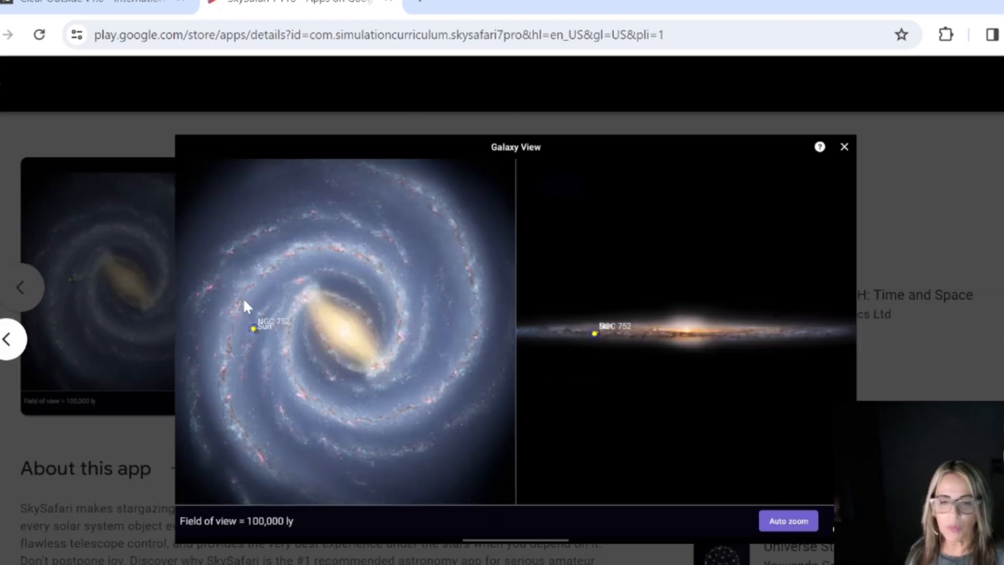
mouse_move(767, 401)
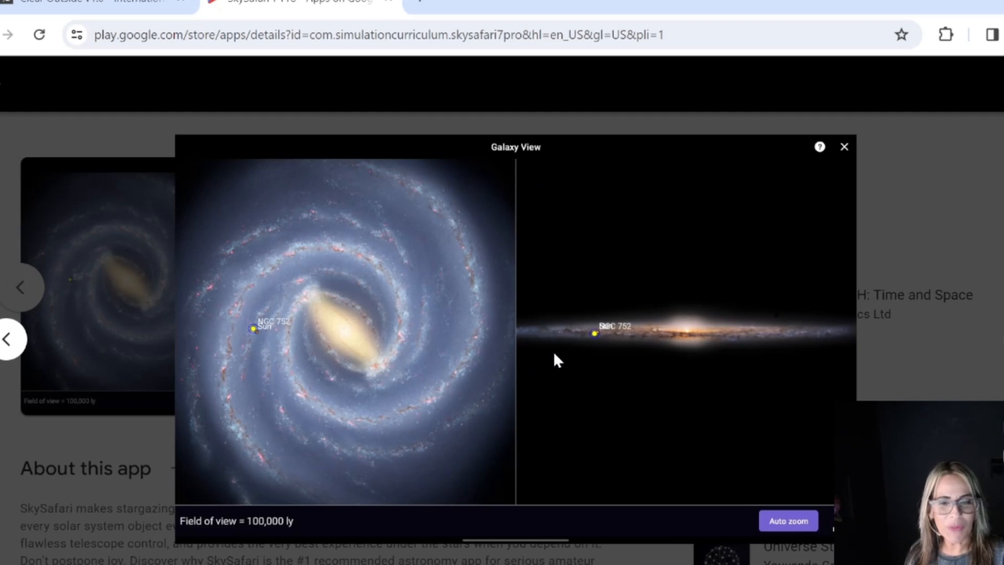
mouse_move(230, 386)
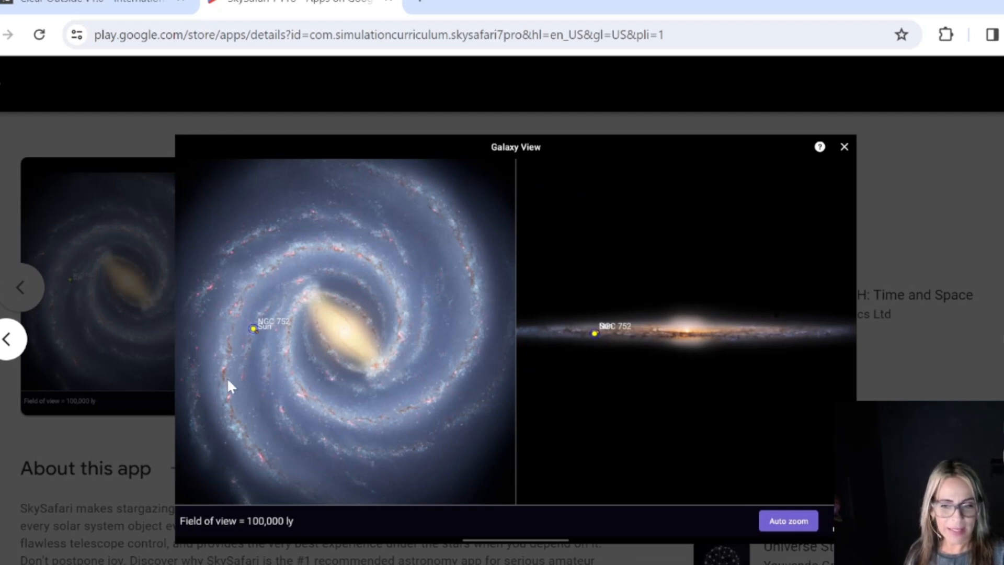
mouse_move(782, 306)
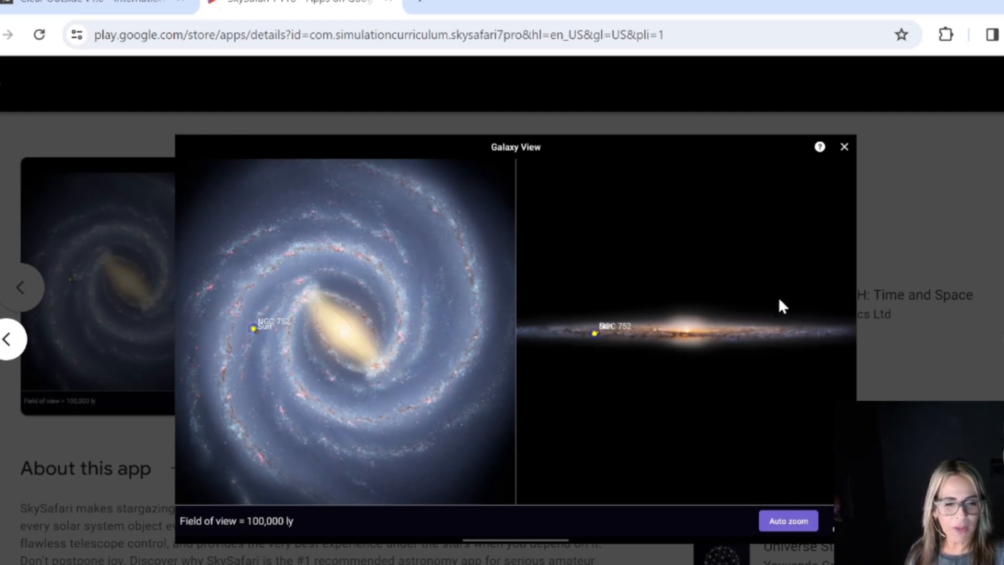
mouse_move(304, 251)
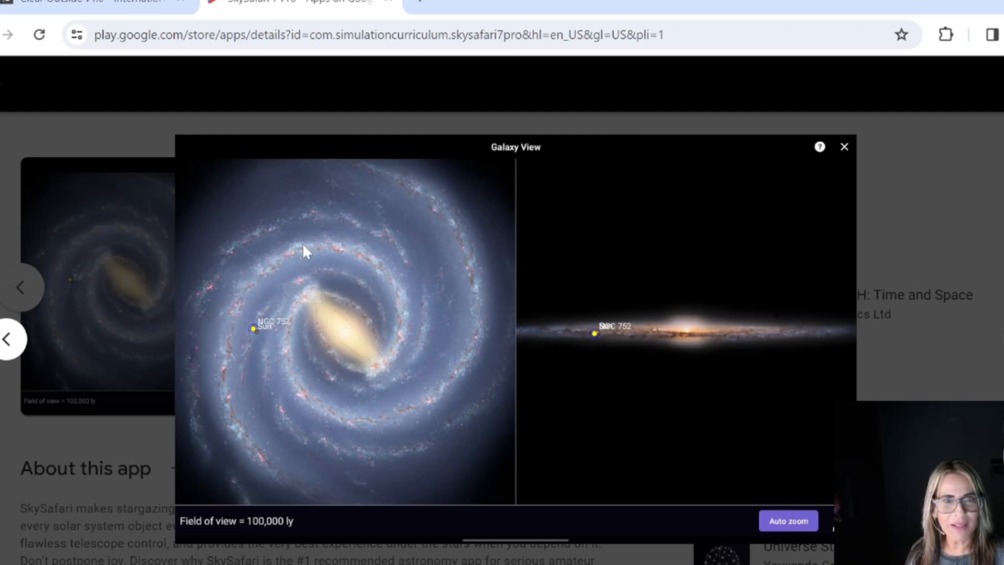
mouse_move(702, 331)
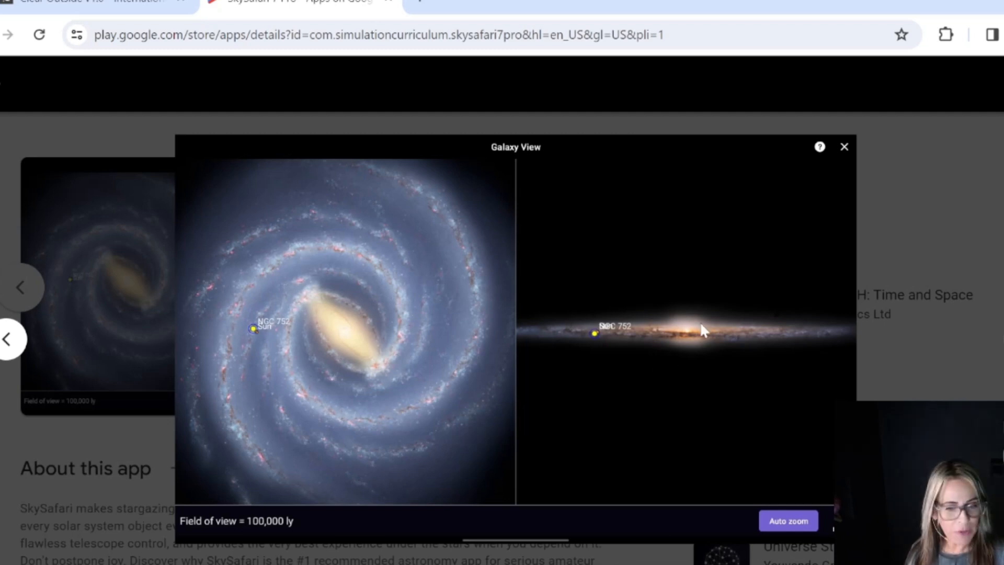
mouse_move(690, 348)
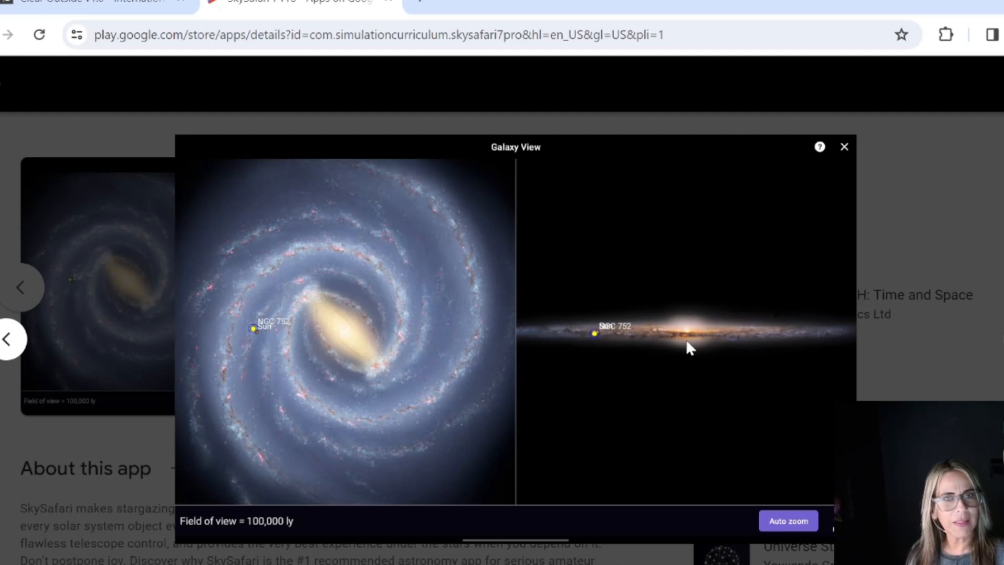
mouse_move(681, 349)
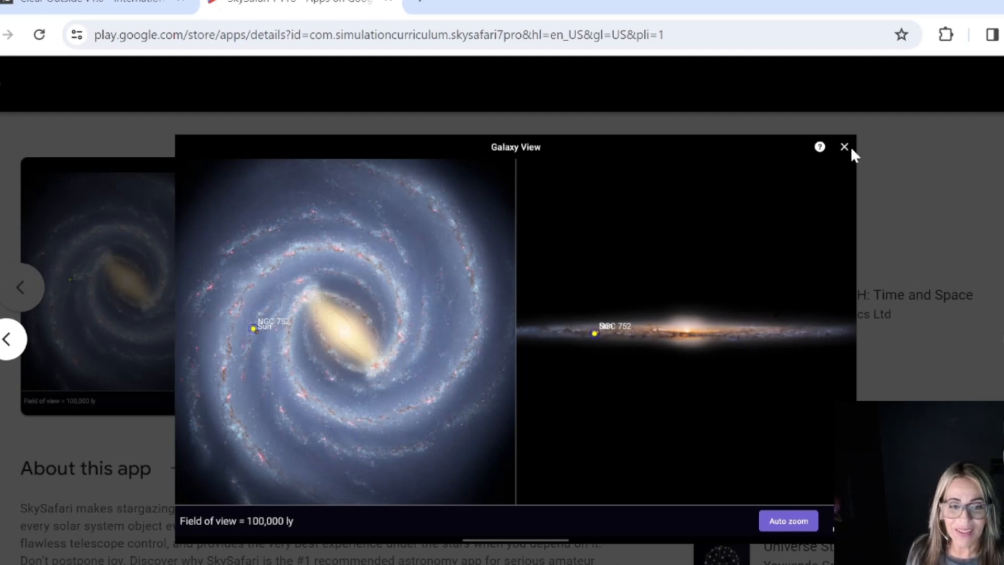
- Close the Galaxy View screenshot viewer to return to SkySafari 7 Pro's store page
left_click(845, 146)
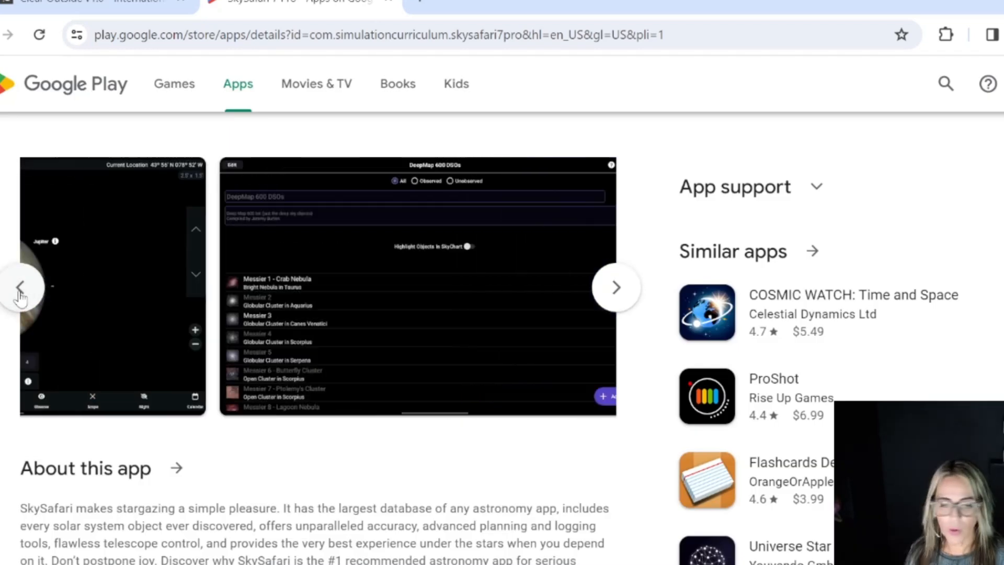
- Go back three times through earlier screenshots, ending on the 'planetarium apps' results grid
left_click(21, 287)
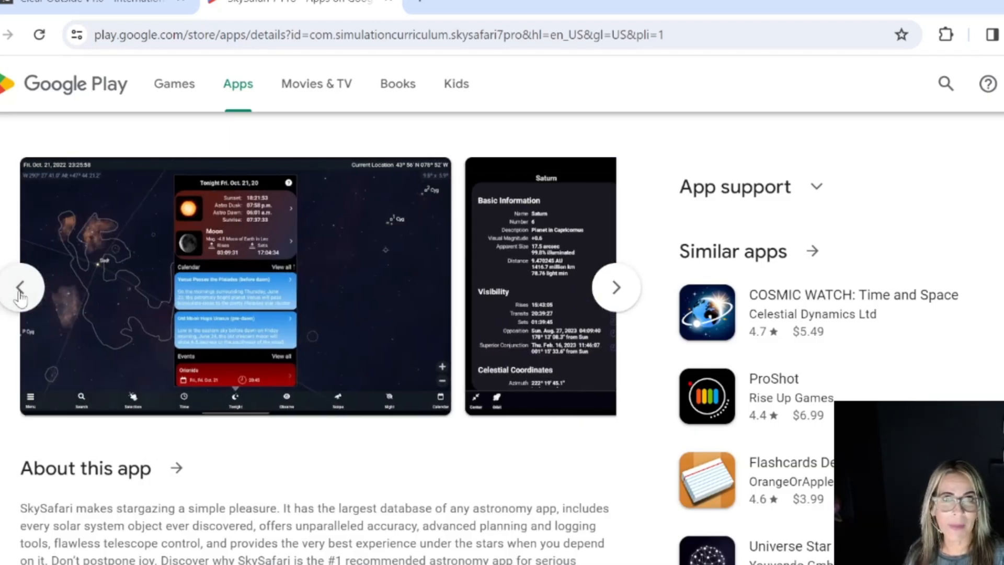
left_click(23, 287)
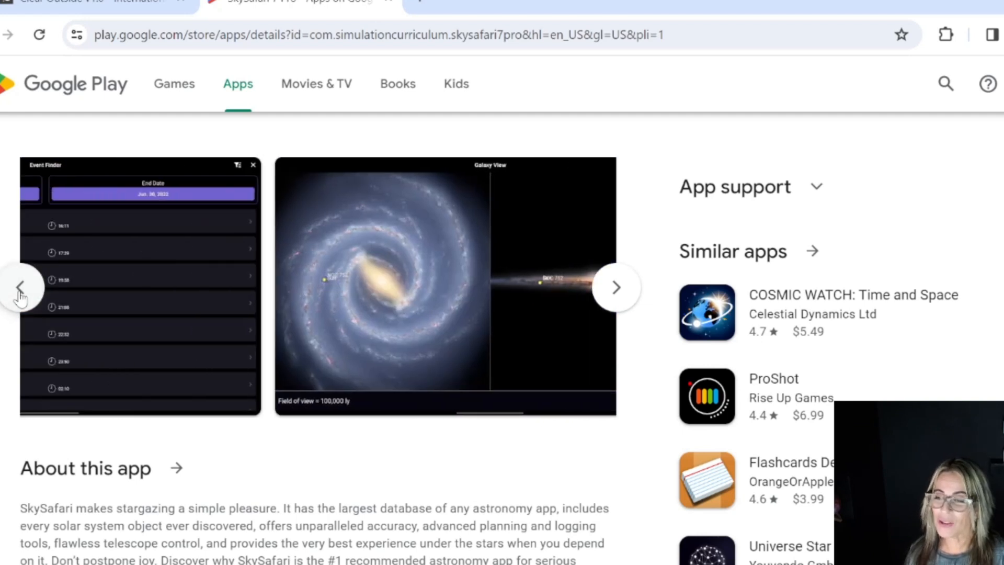
left_click(21, 287)
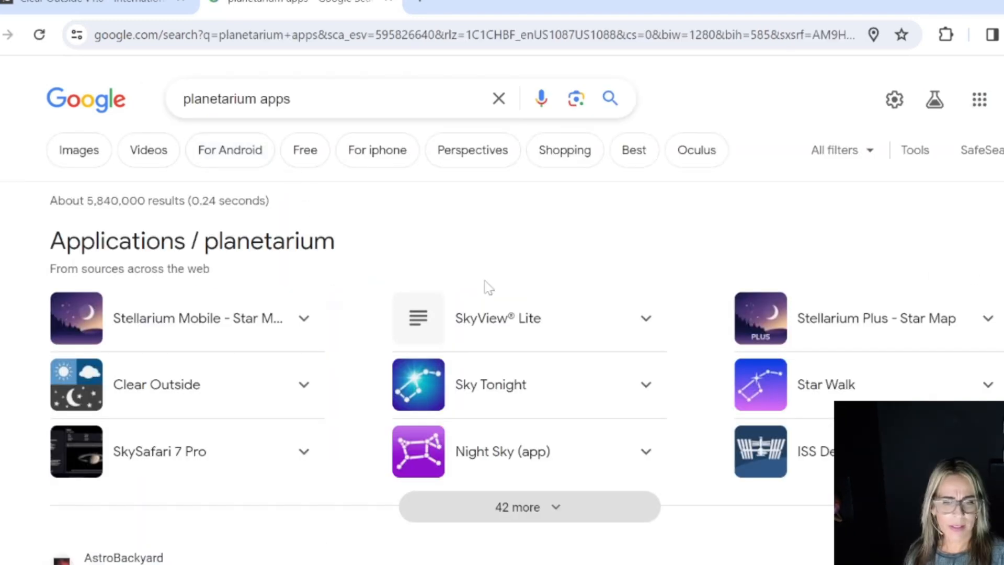
mouse_move(778, 439)
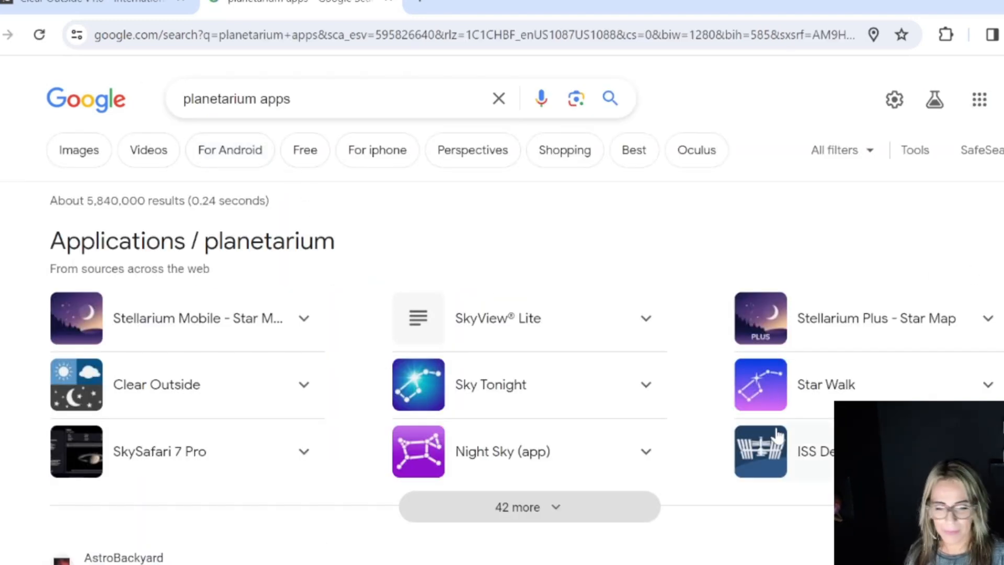
mouse_move(530, 314)
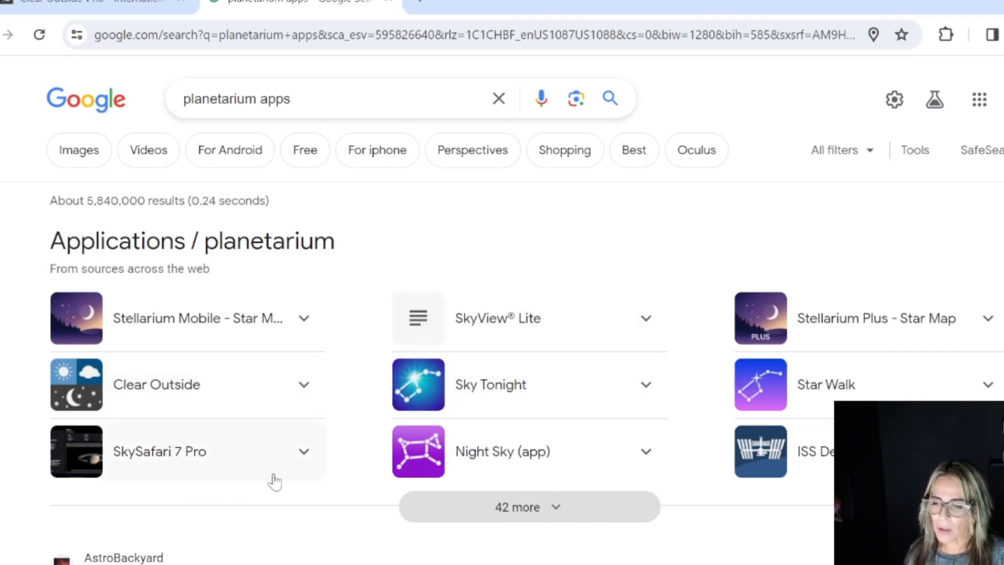
- Expand Sky Tonight's details, try its search chip and look at EarthSky's Tonight page
left_click(491, 384)
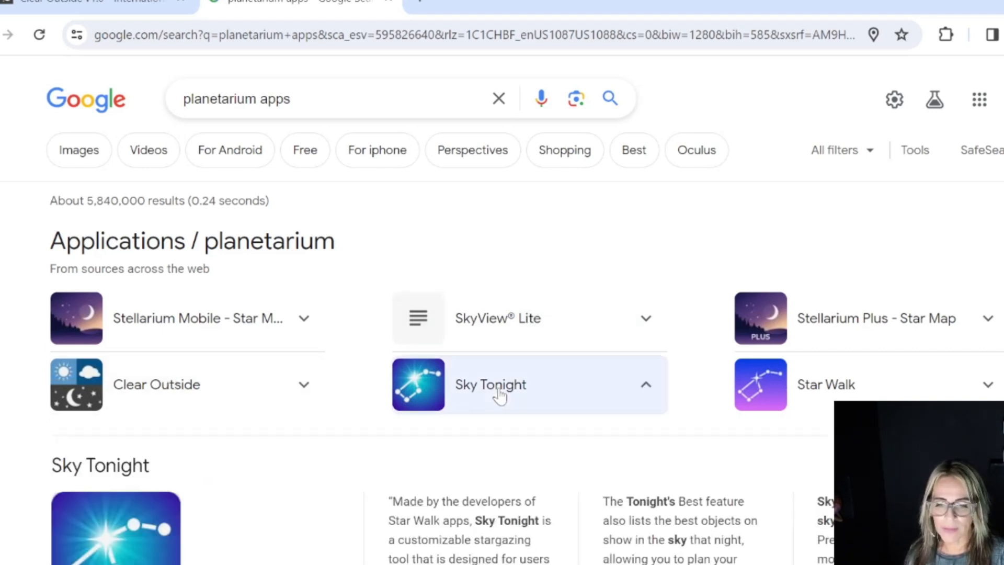
scroll("down", 3)
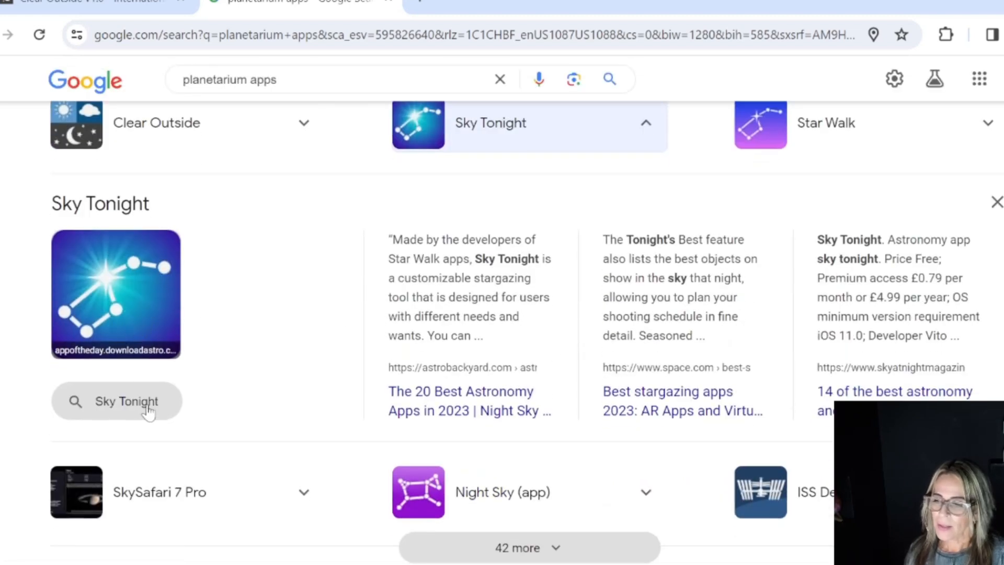
mouse_move(106, 409)
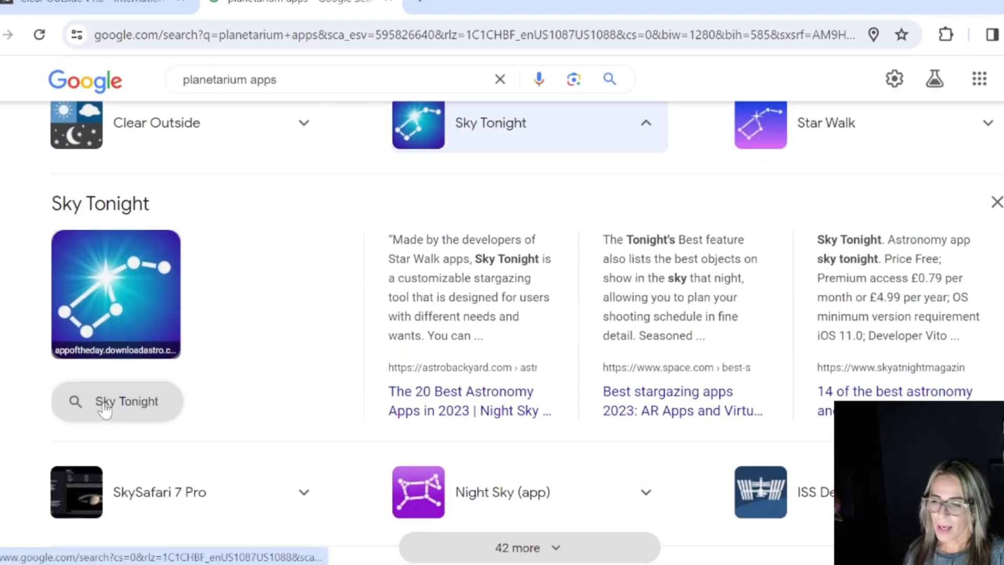
left_click(126, 401)
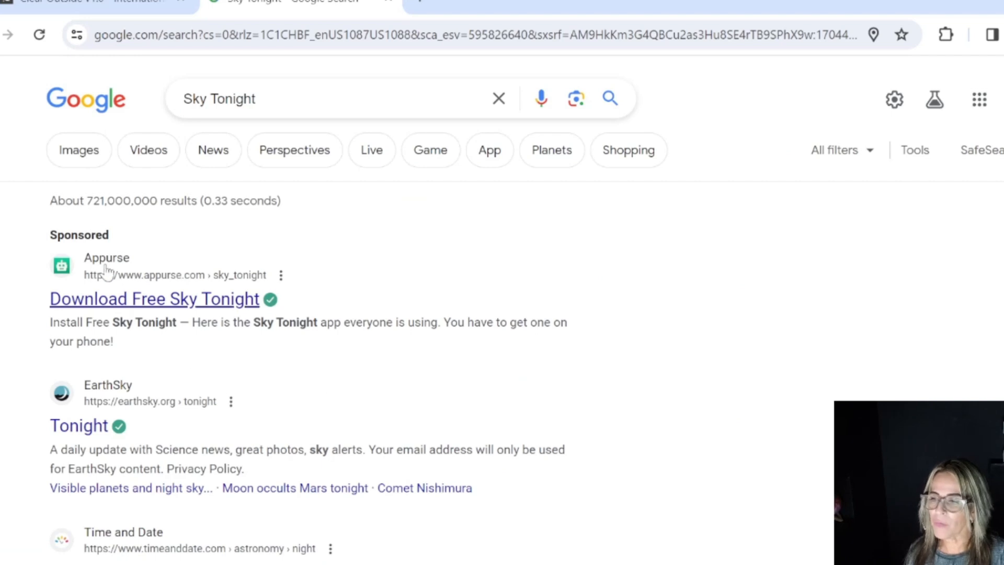
scroll("down", 3)
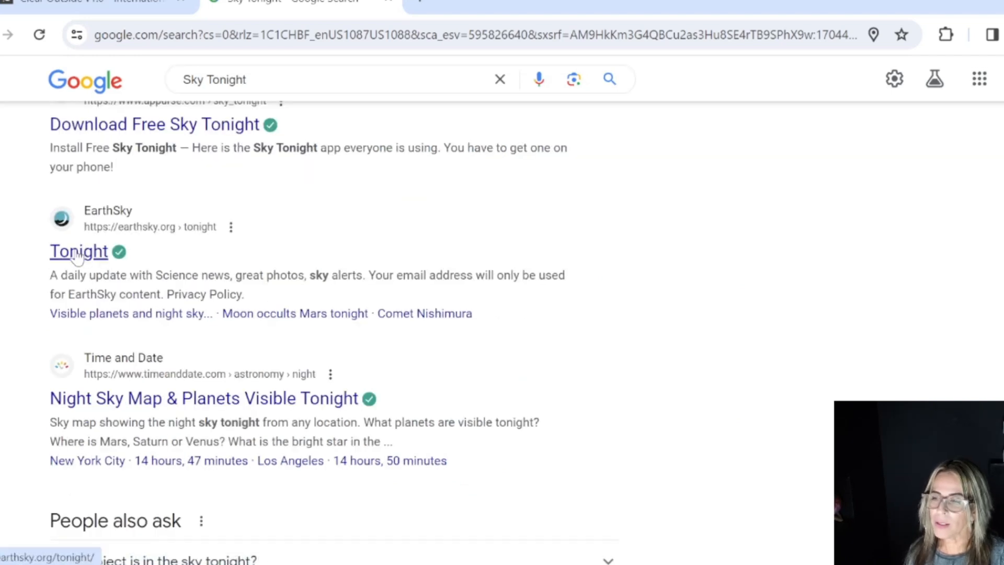
left_click(77, 251)
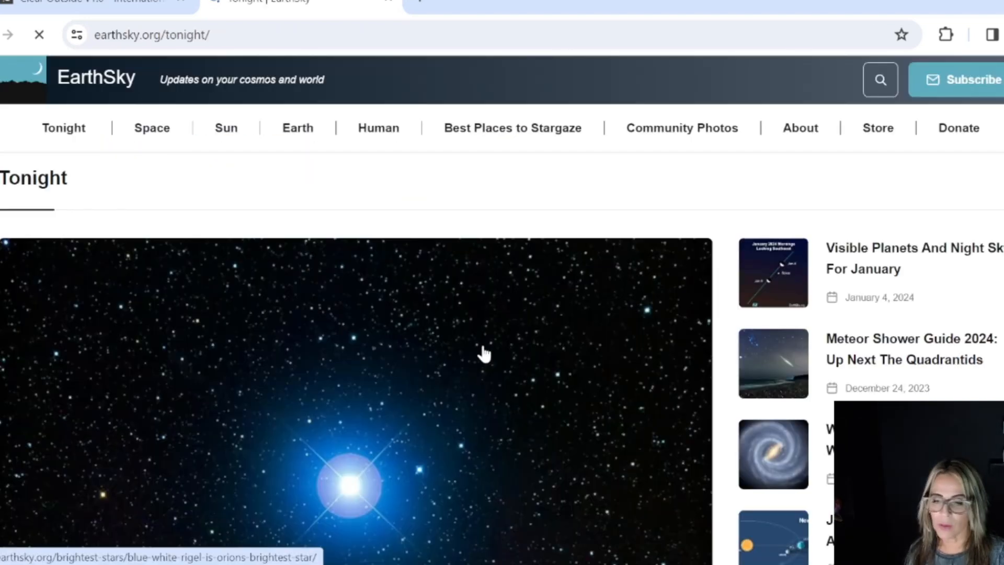
scroll("down", 3)
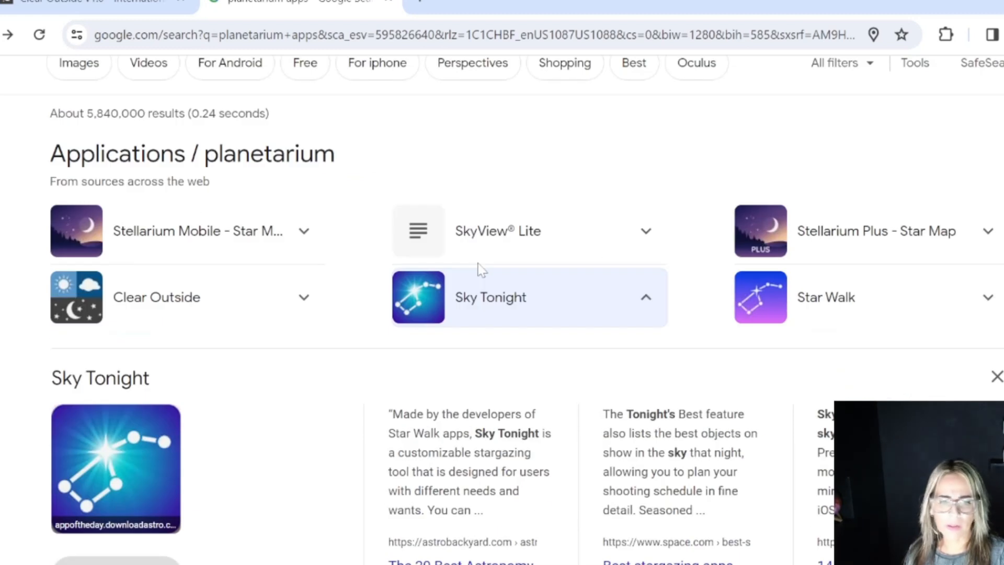
- Expand the Star Walk app card and scroll through the planetarium results to Stellarium Plus
left_click(825, 297)
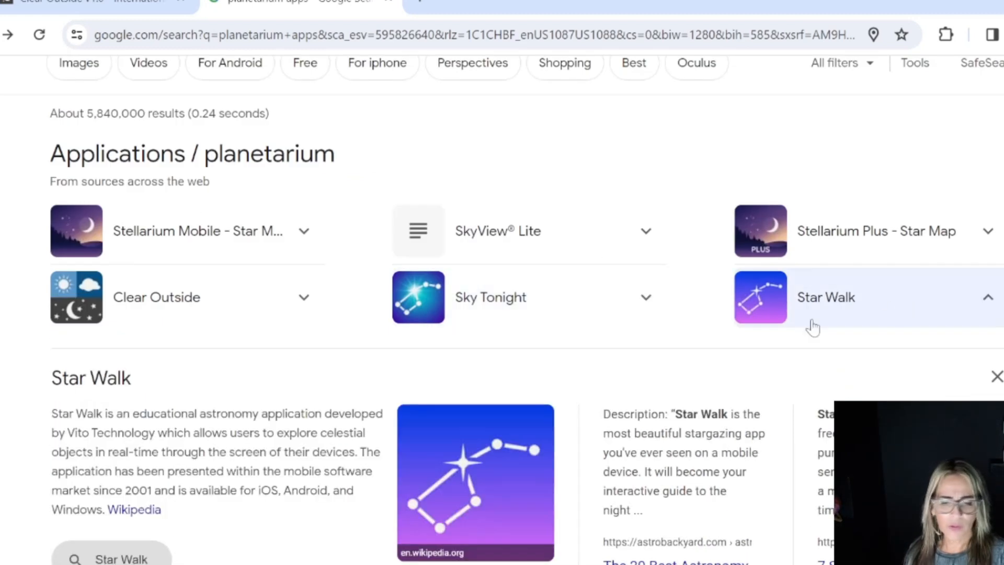
scroll("down", 3)
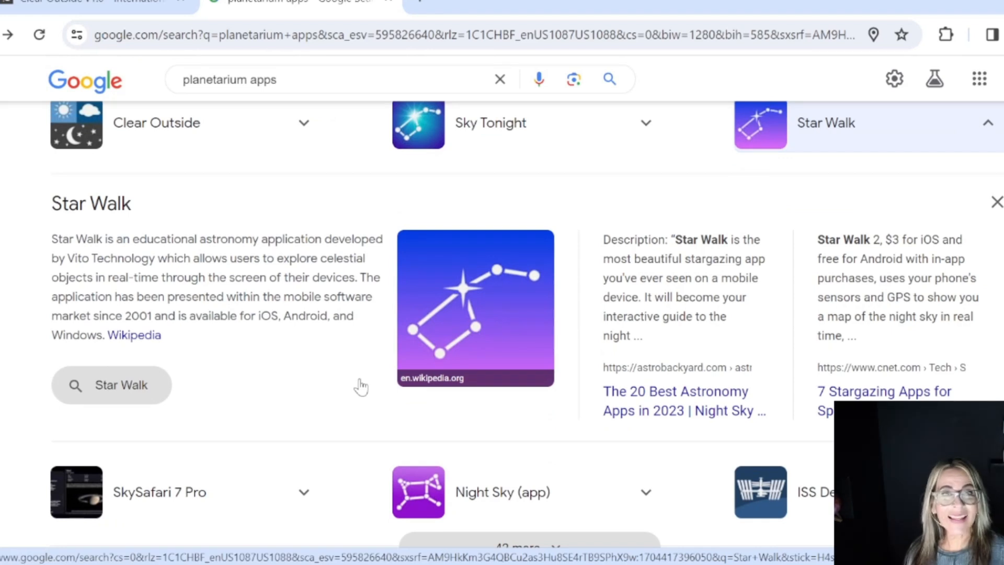
mouse_move(334, 389)
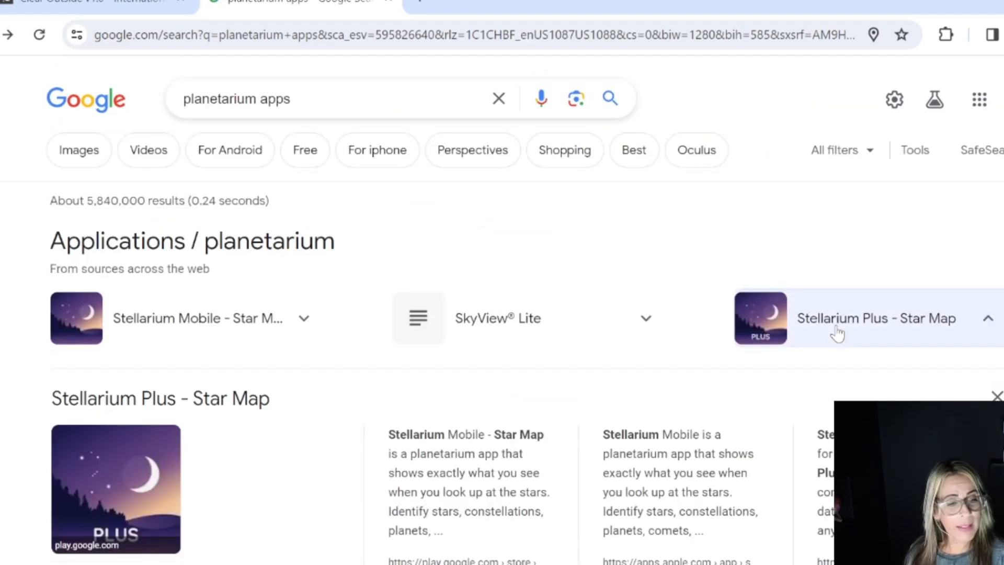
scroll("down", 3)
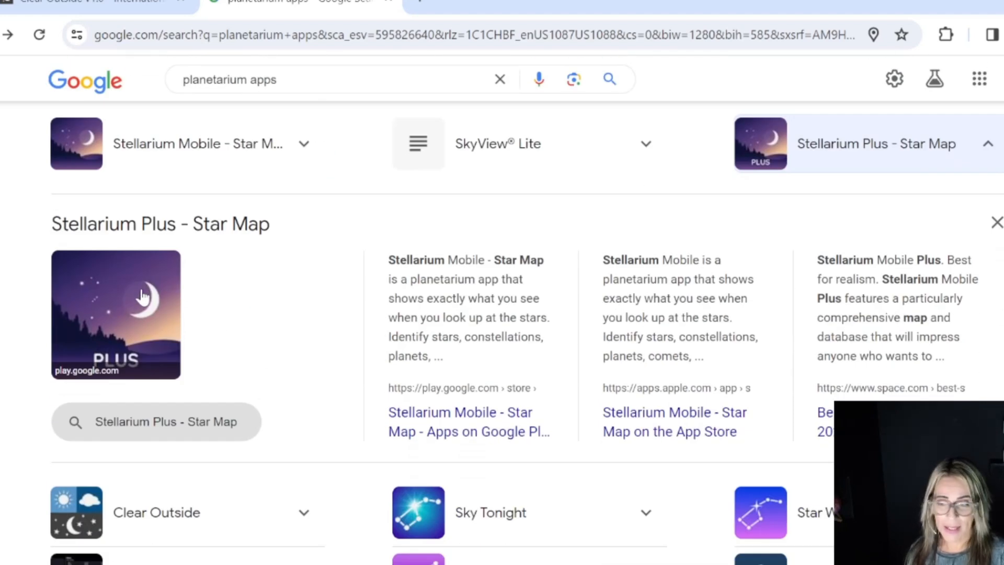
mouse_move(144, 253)
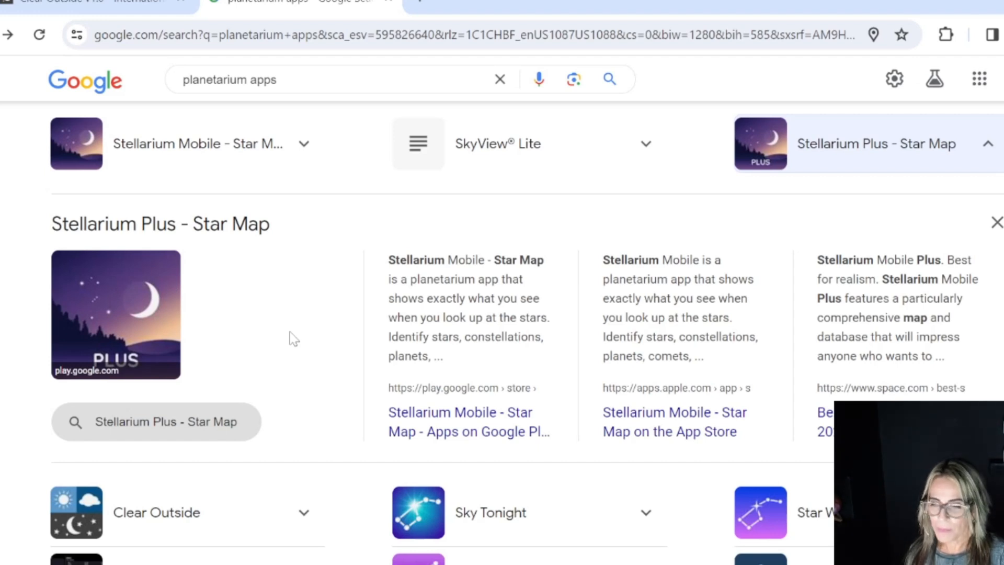
mouse_move(213, 338)
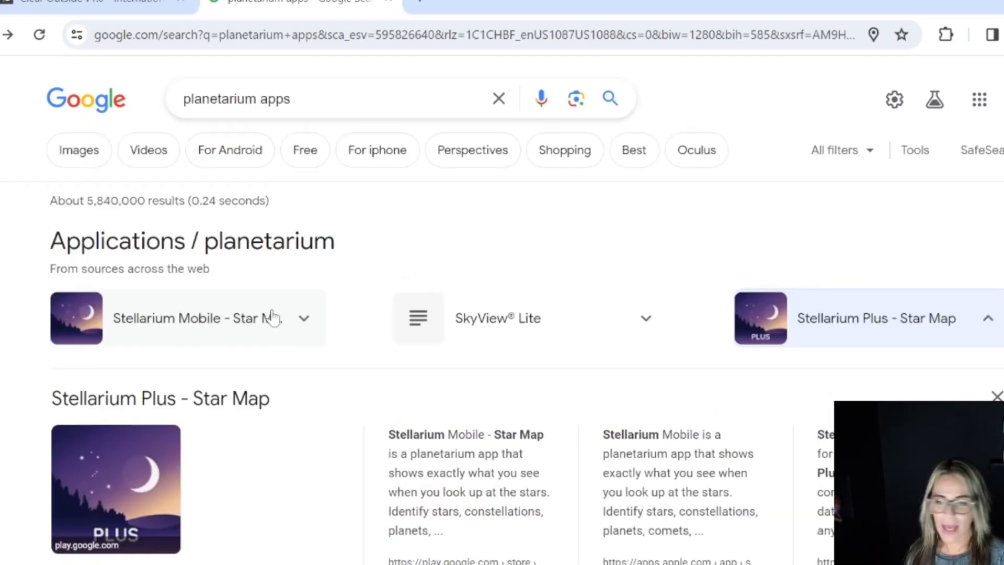
- Search for Stellarium Mobile - Star Map and open its Google Play page
left_click(192, 318)
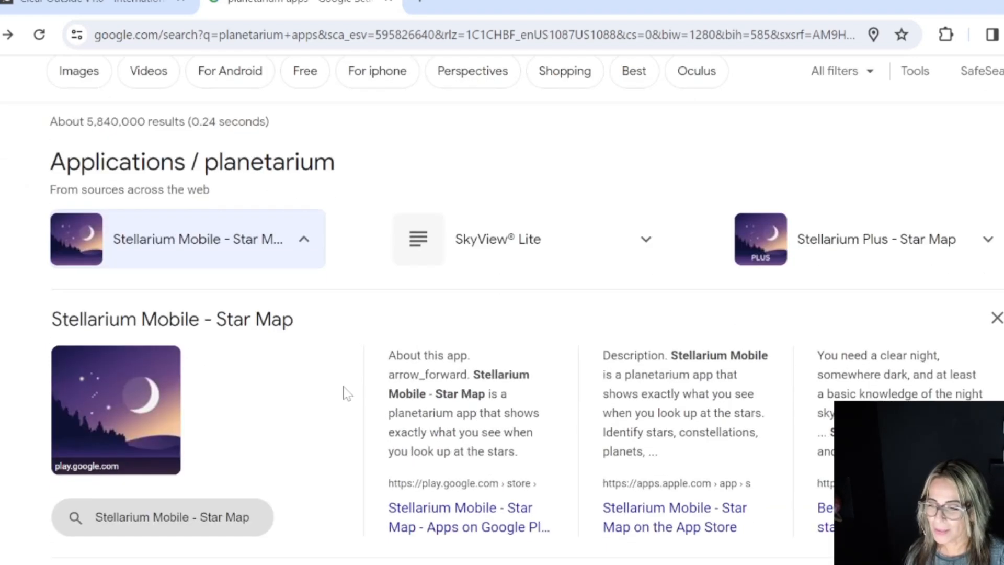
left_click(171, 516)
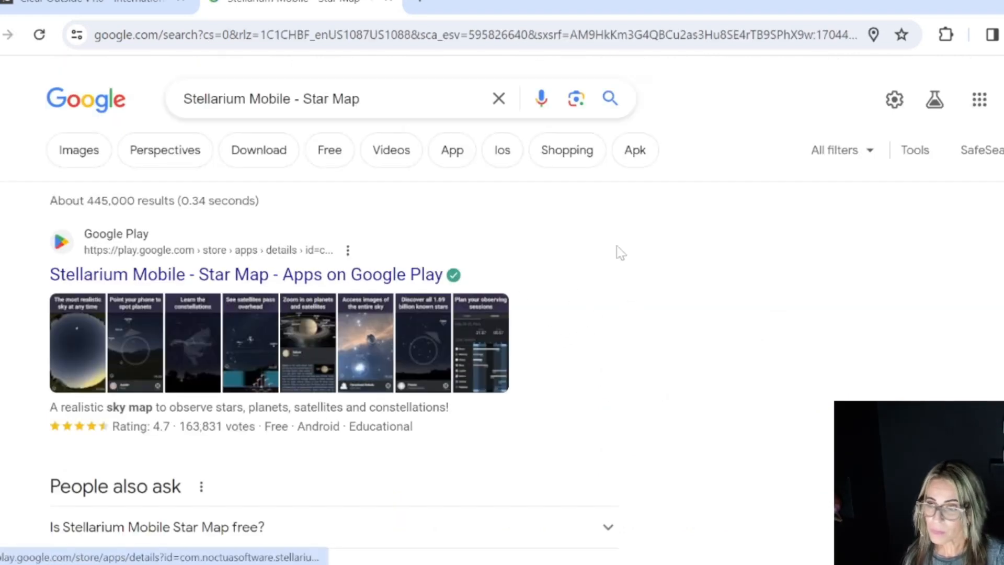
mouse_move(448, 362)
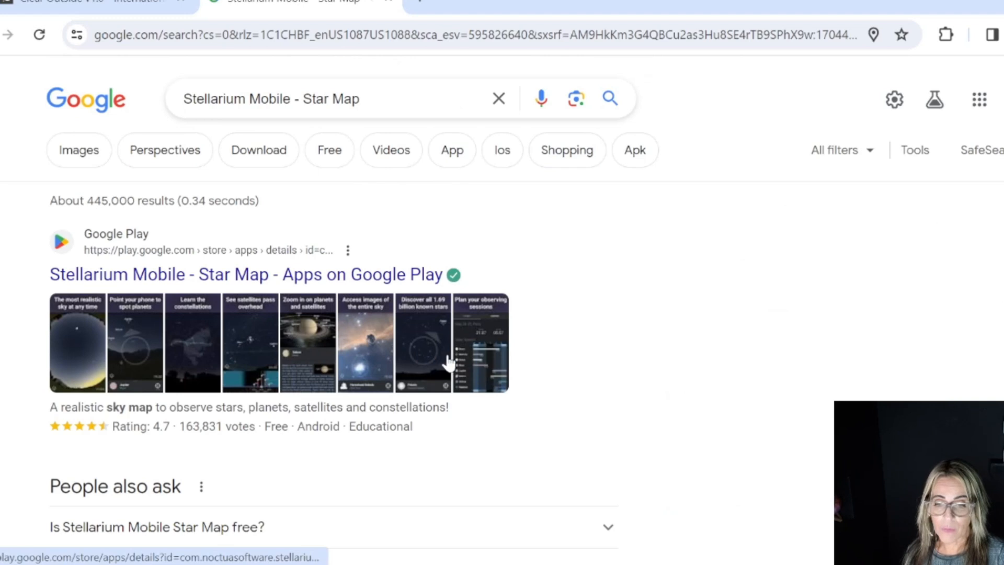
mouse_move(173, 274)
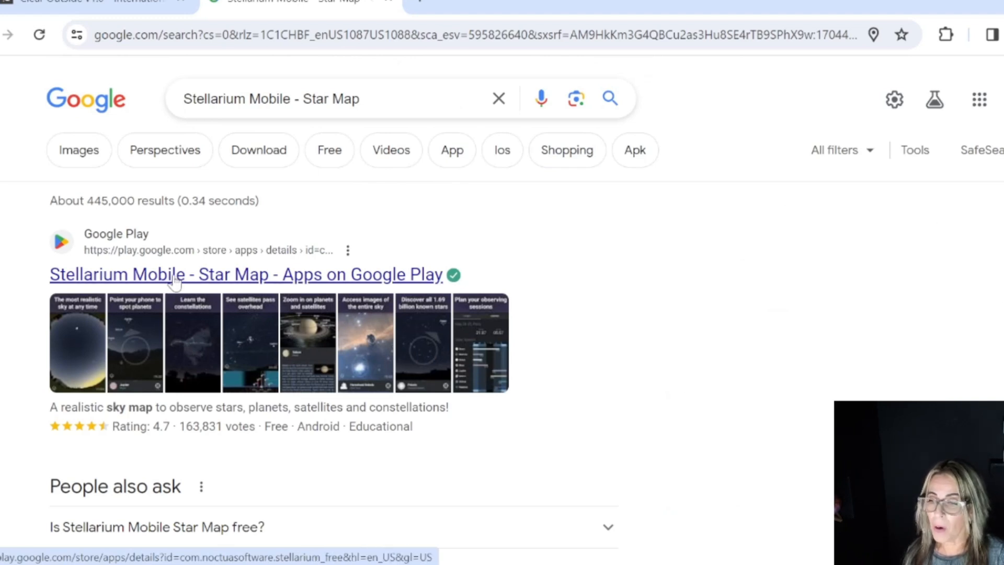
left_click(245, 274)
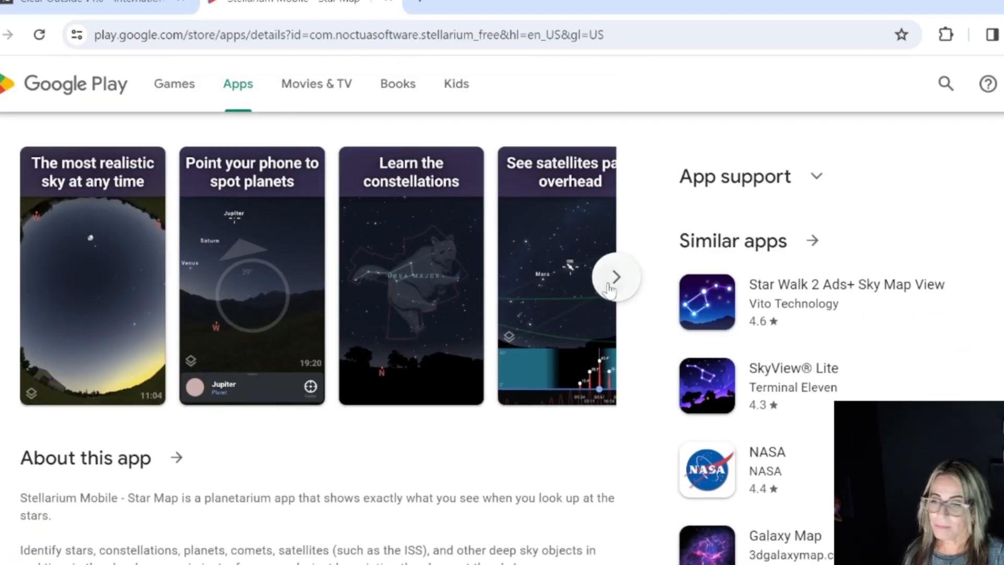
- Advance the Stellarium Mobile screenshot gallery through three more images
left_click(616, 276)
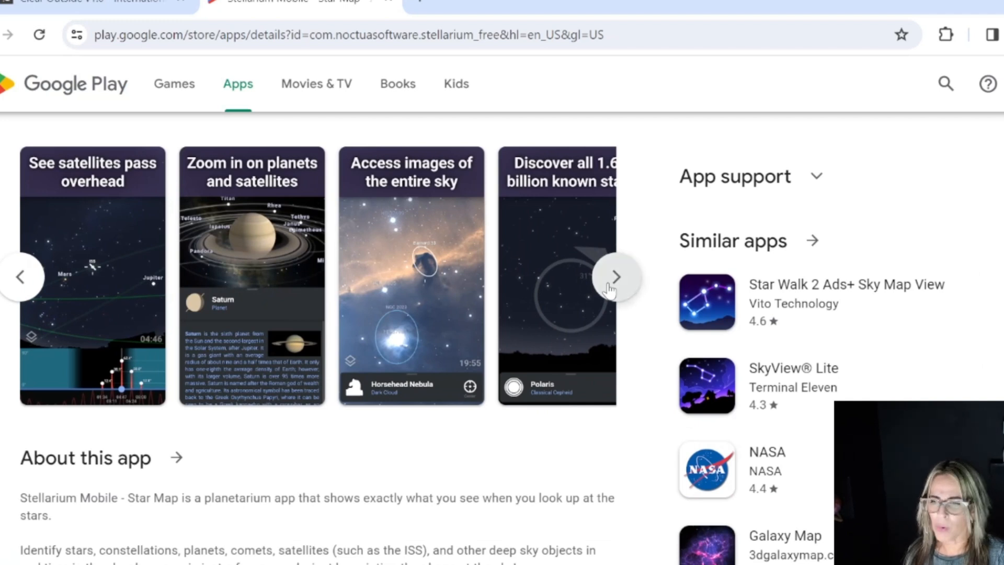
left_click(617, 276)
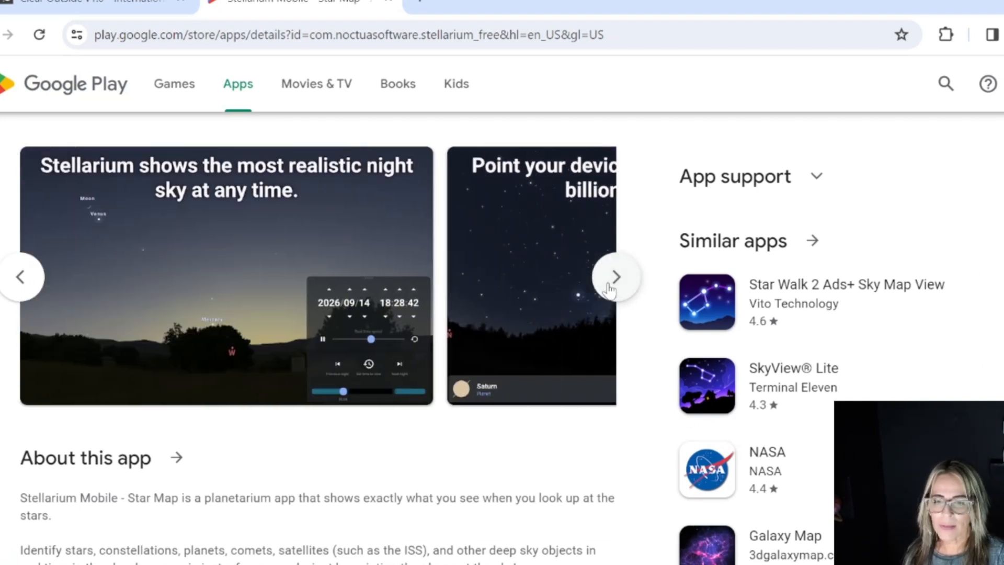
mouse_move(400, 294)
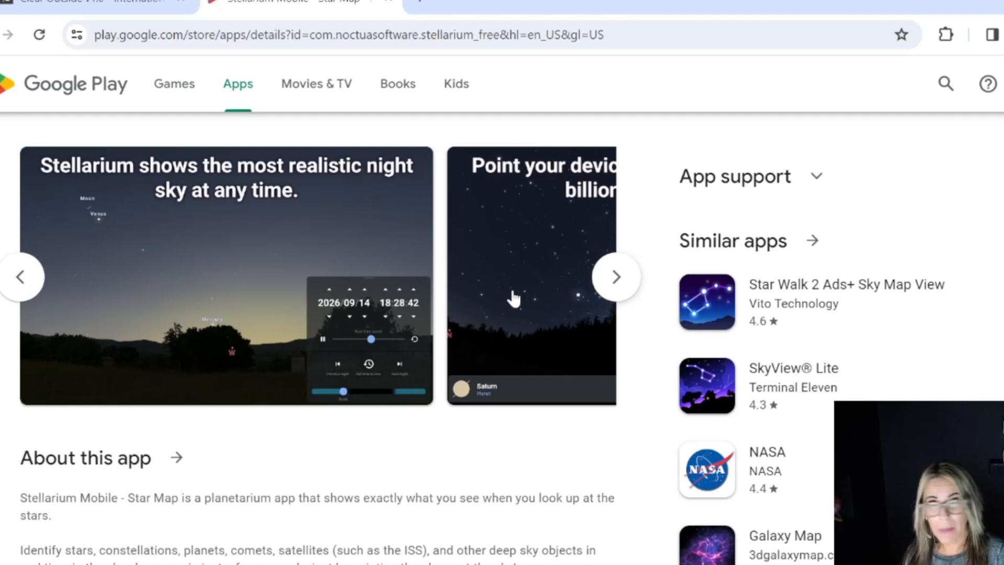
mouse_move(616, 276)
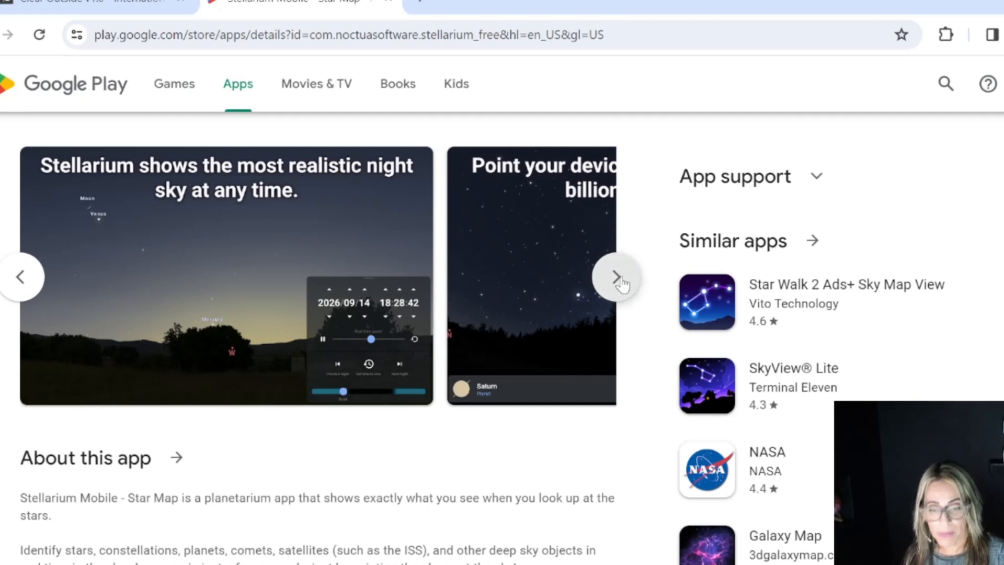
left_click(616, 276)
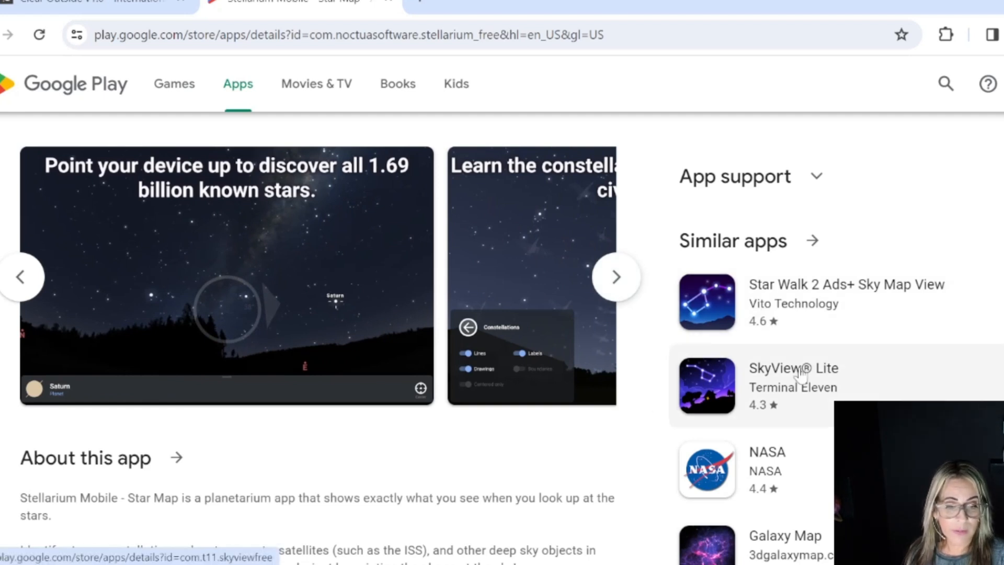
- Open SkyView® Lite from Similar apps and advance its screenshots to the Sagittarius image
left_click(793, 377)
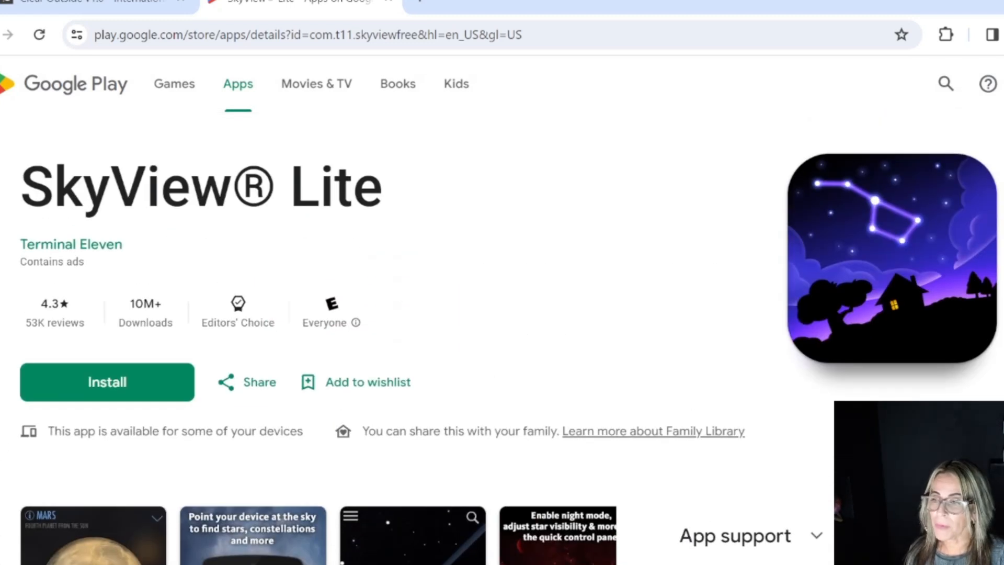
mouse_move(659, 258)
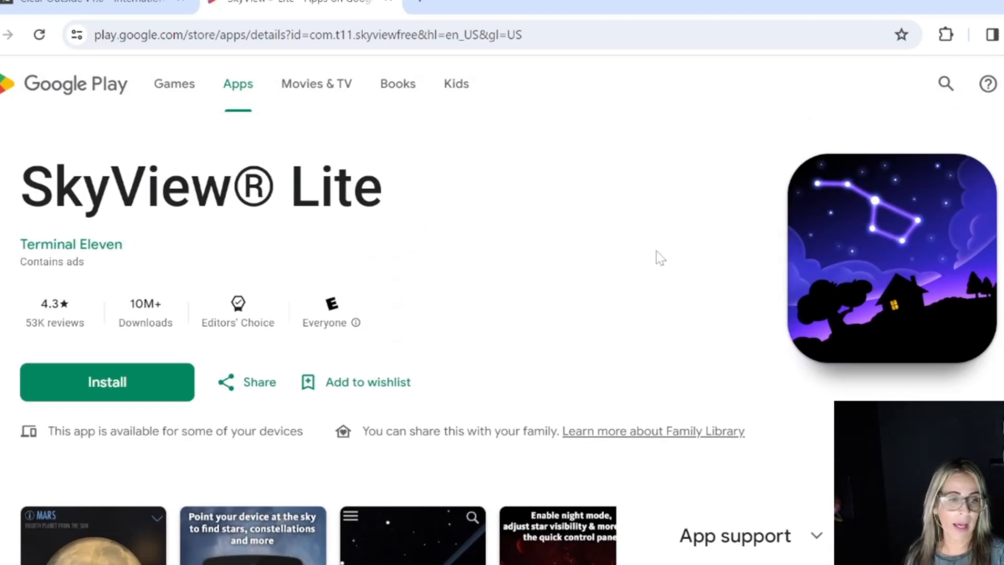
scroll("down", 3)
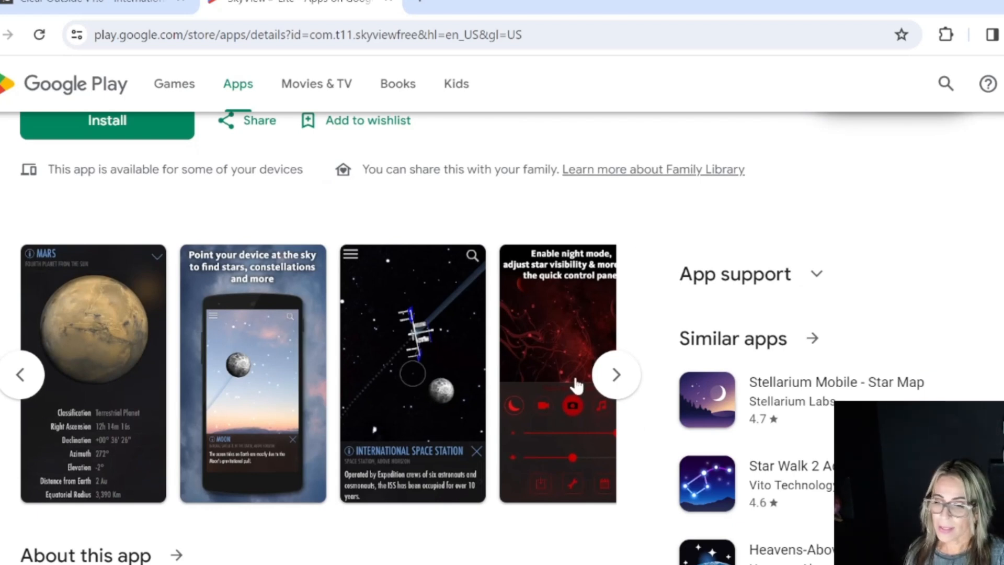
left_click(616, 374)
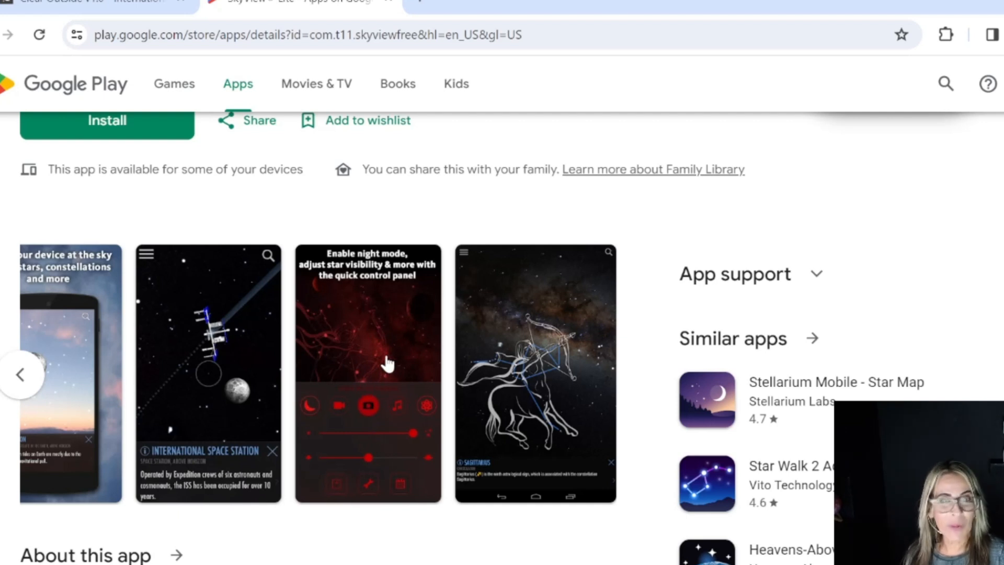
mouse_move(376, 276)
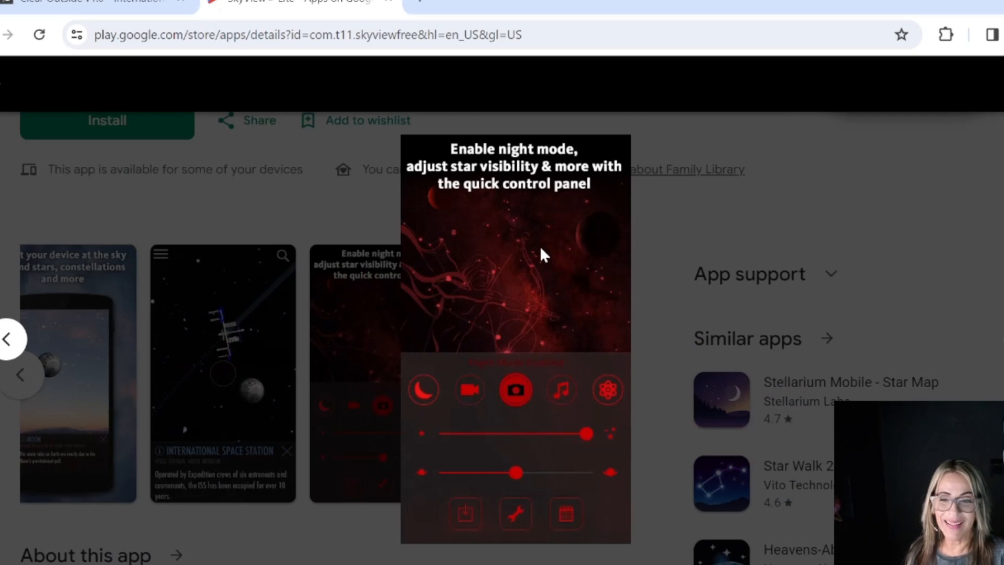
mouse_move(537, 316)
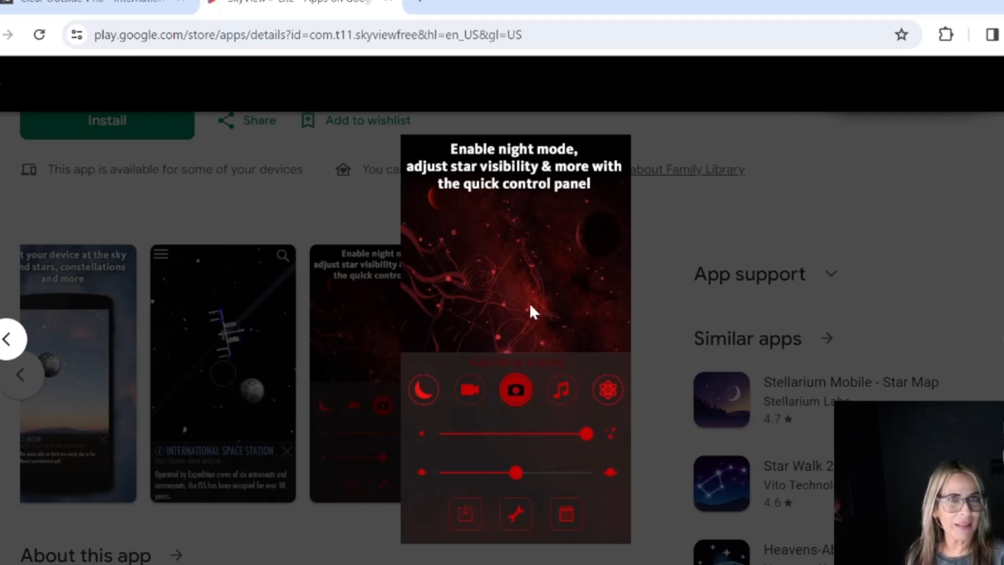
mouse_move(339, 346)
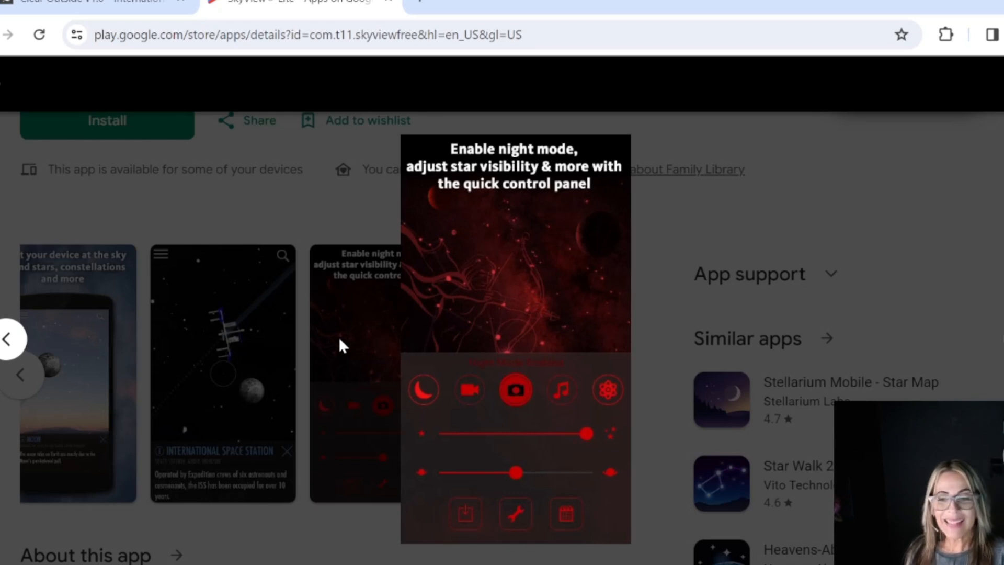
mouse_move(534, 305)
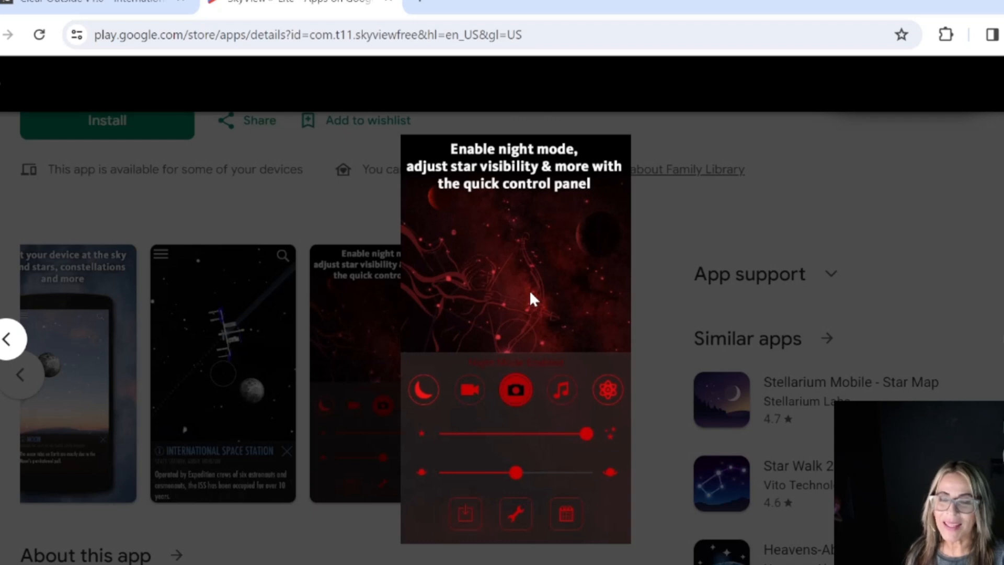
mouse_move(451, 307)
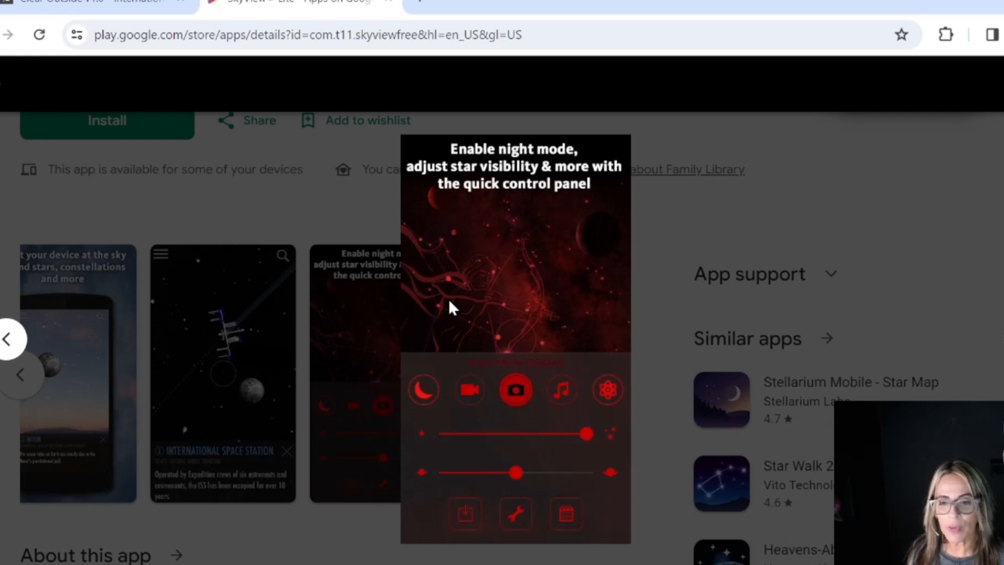
mouse_move(560, 173)
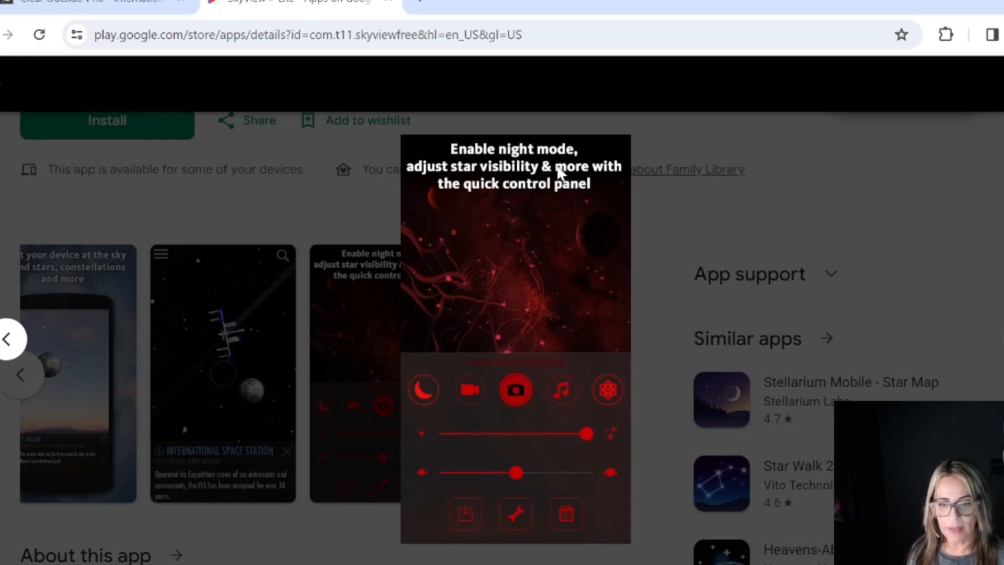
mouse_move(542, 351)
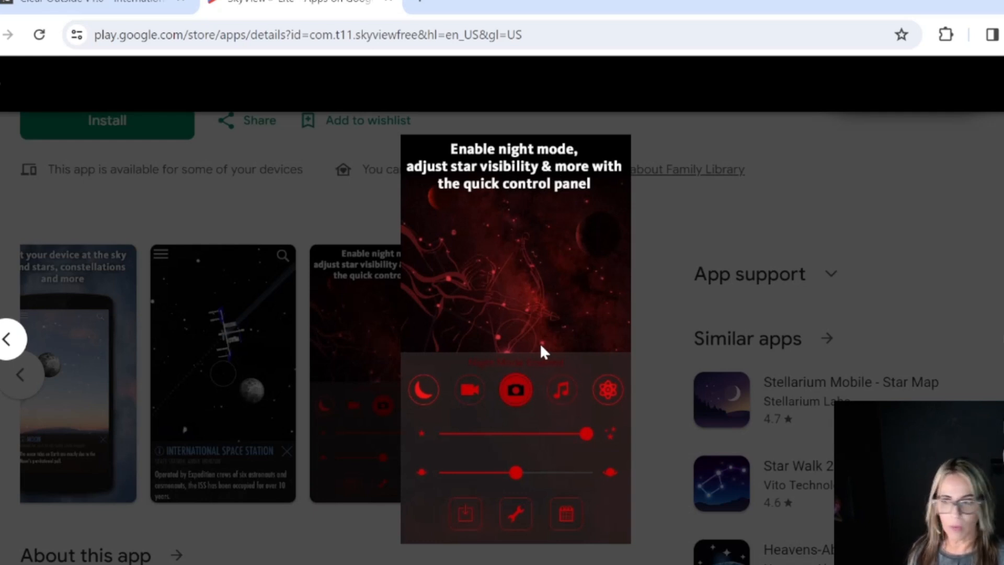